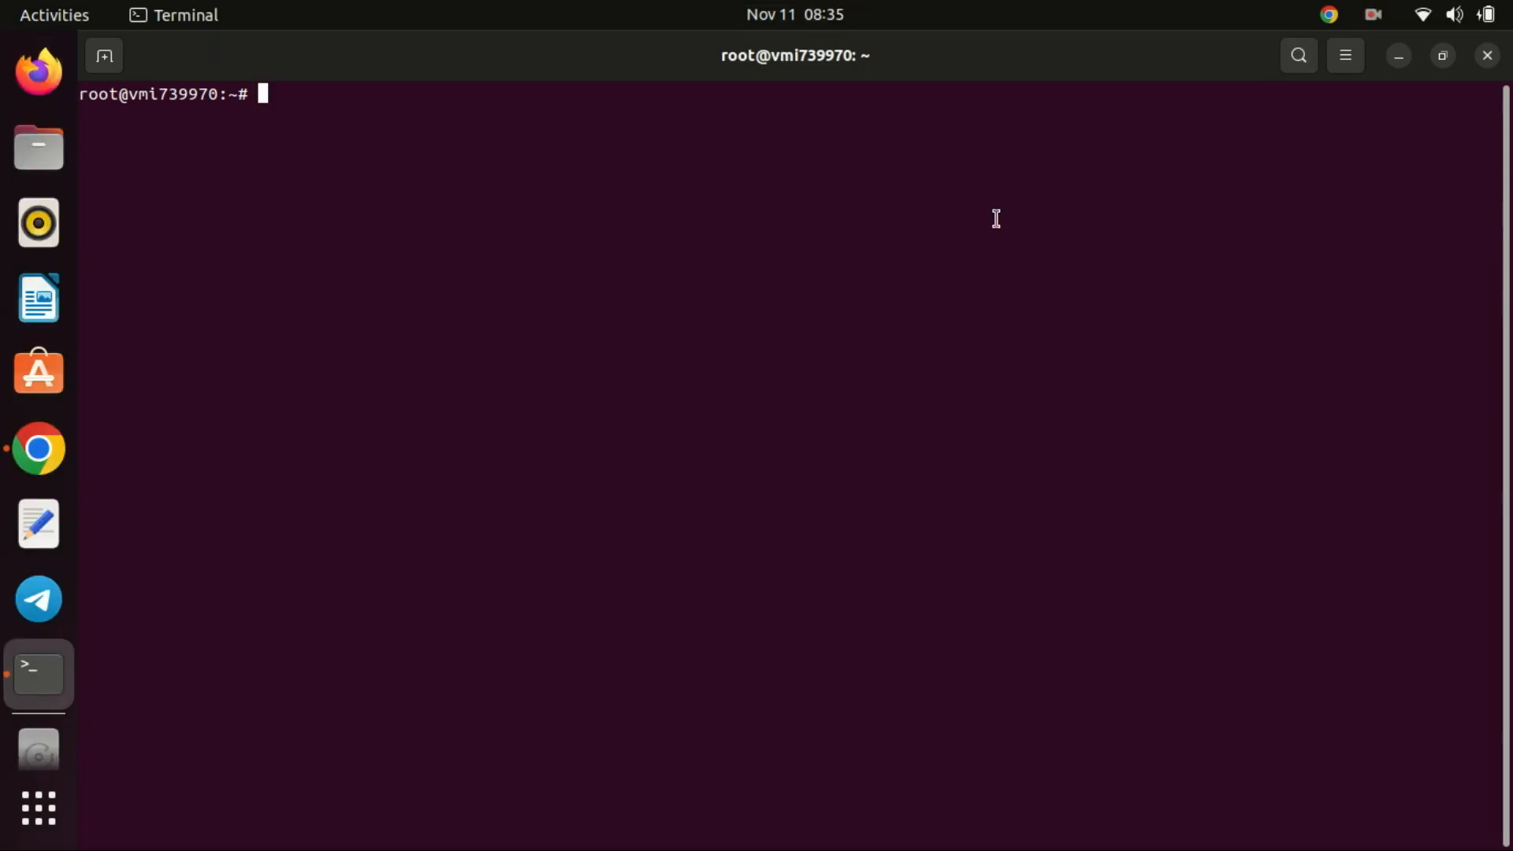
# - Run 'sudo apt update' then 'sudo apt upgrade', answering y to apply all package upgrades
pyautogui.write('sudo')
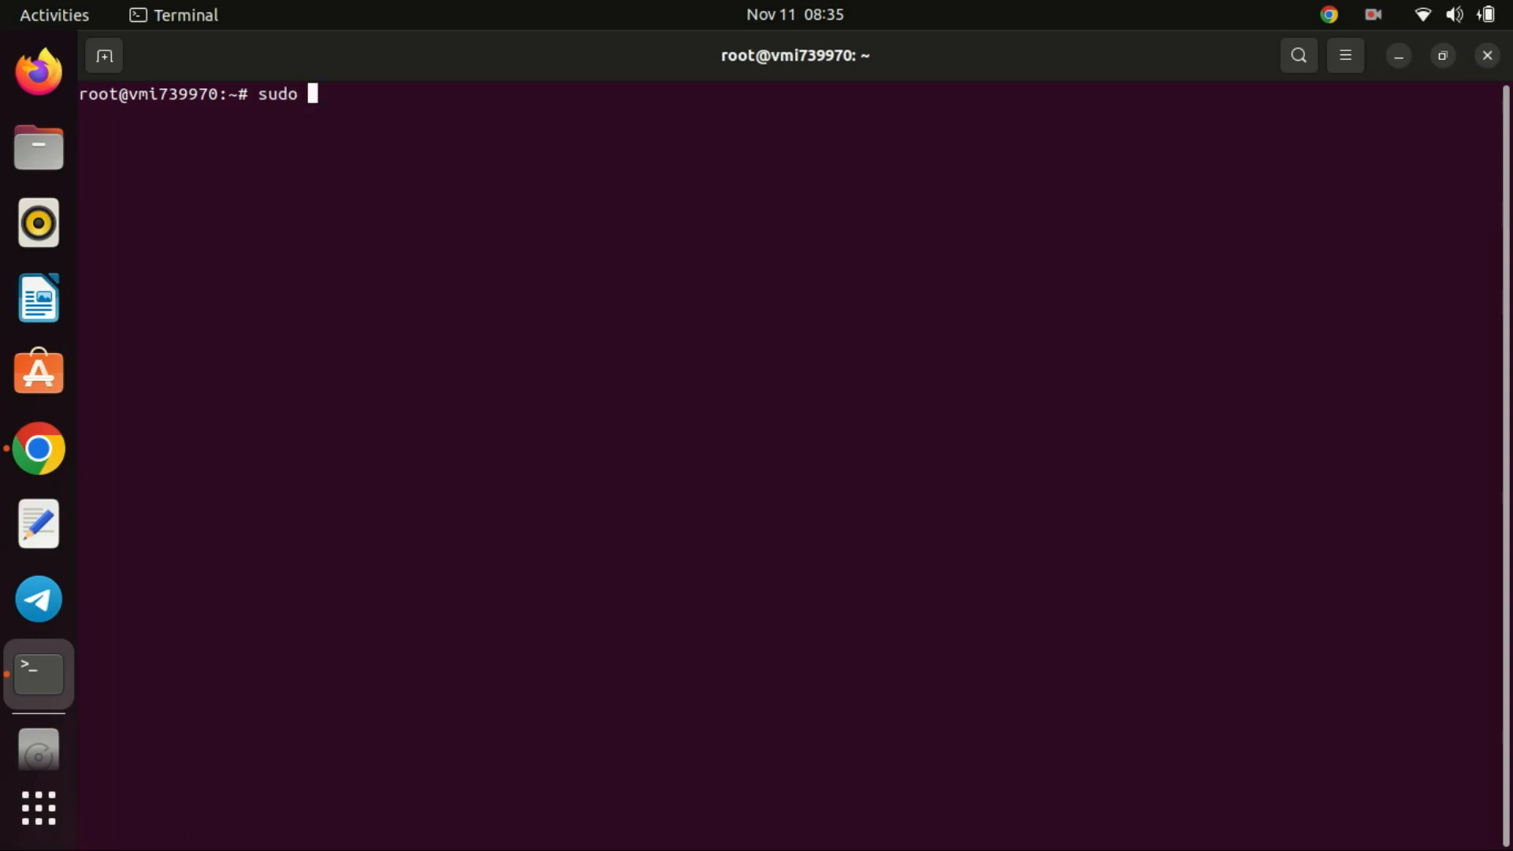
pyautogui.write('apt update')
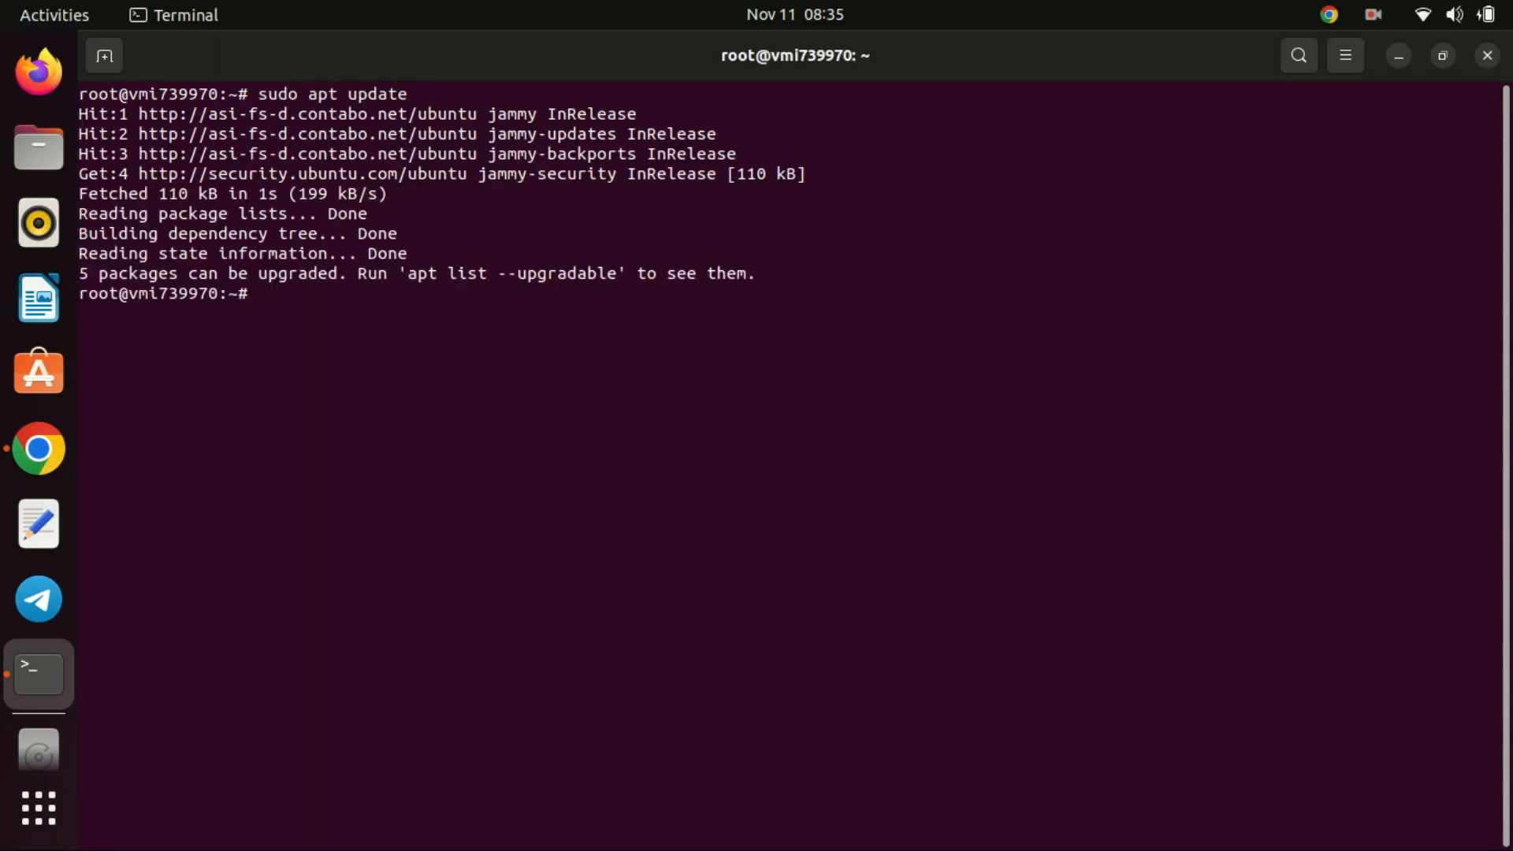
pyautogui.write('sudo apt')
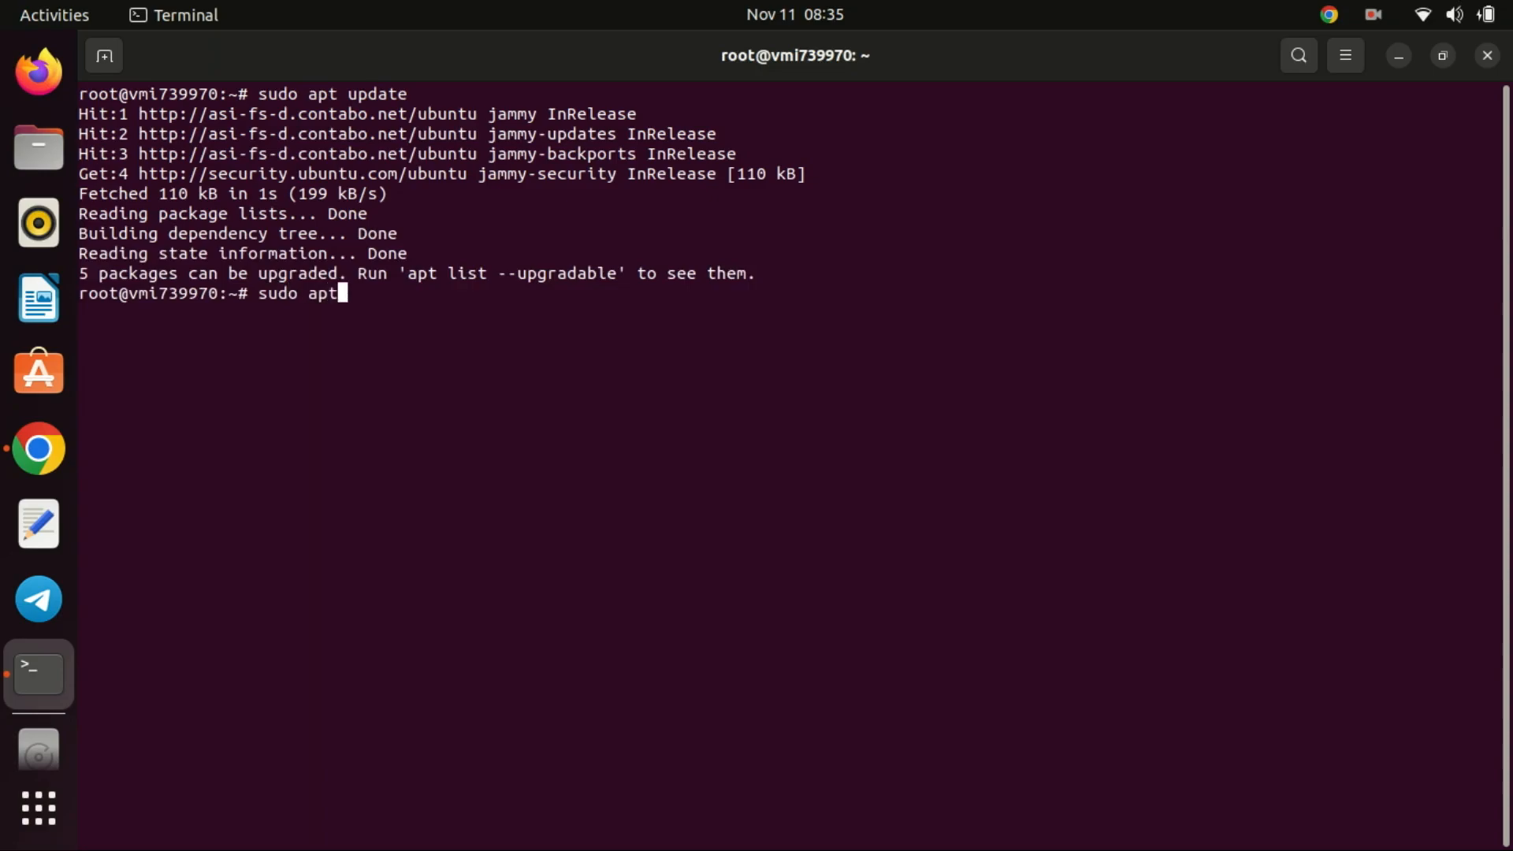
pyautogui.write('upgrade')
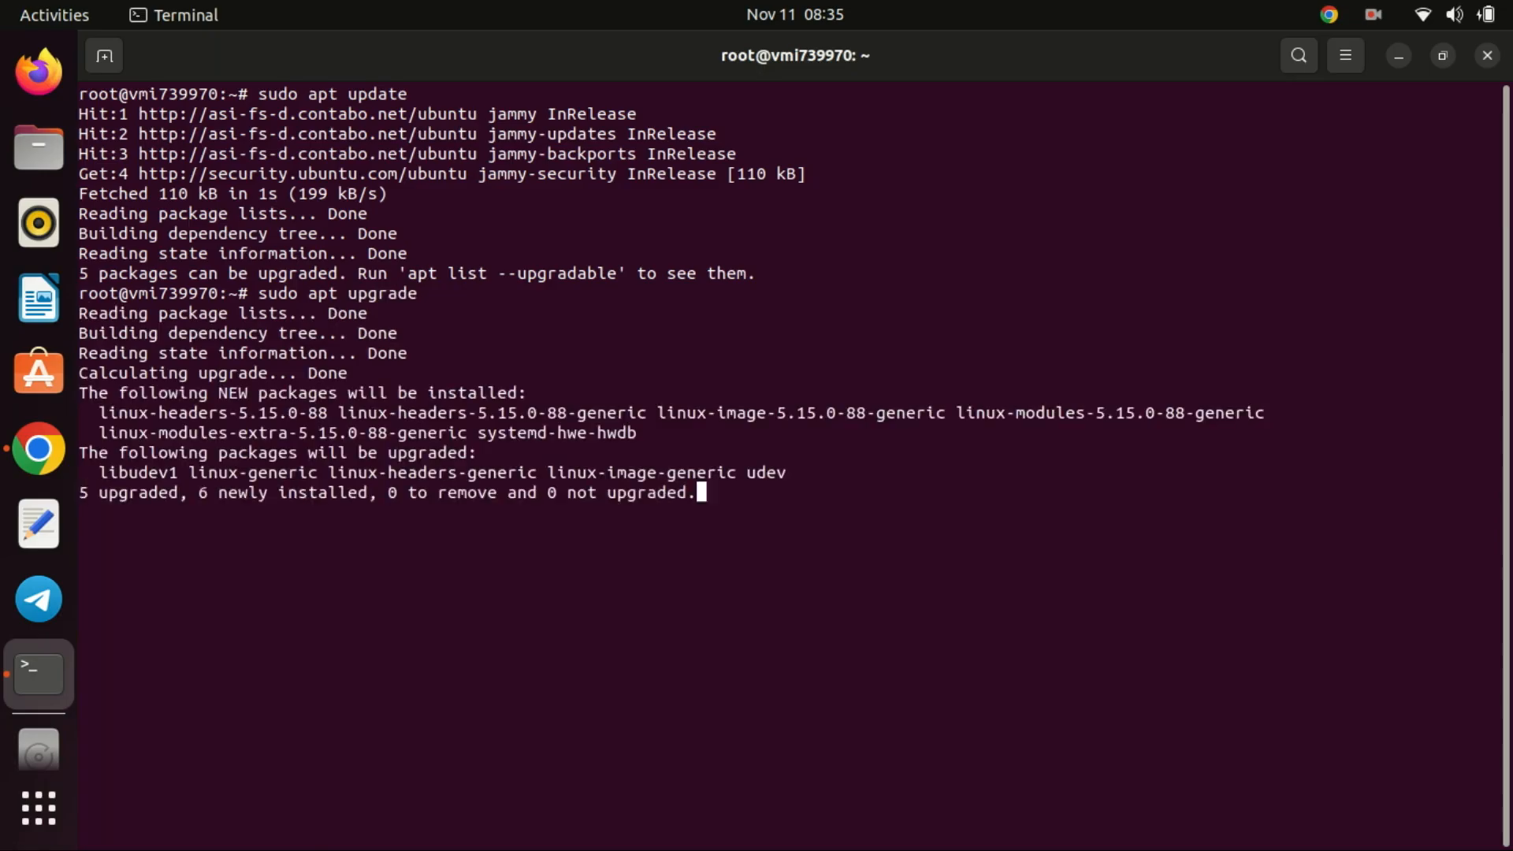
pyautogui.press('Return')
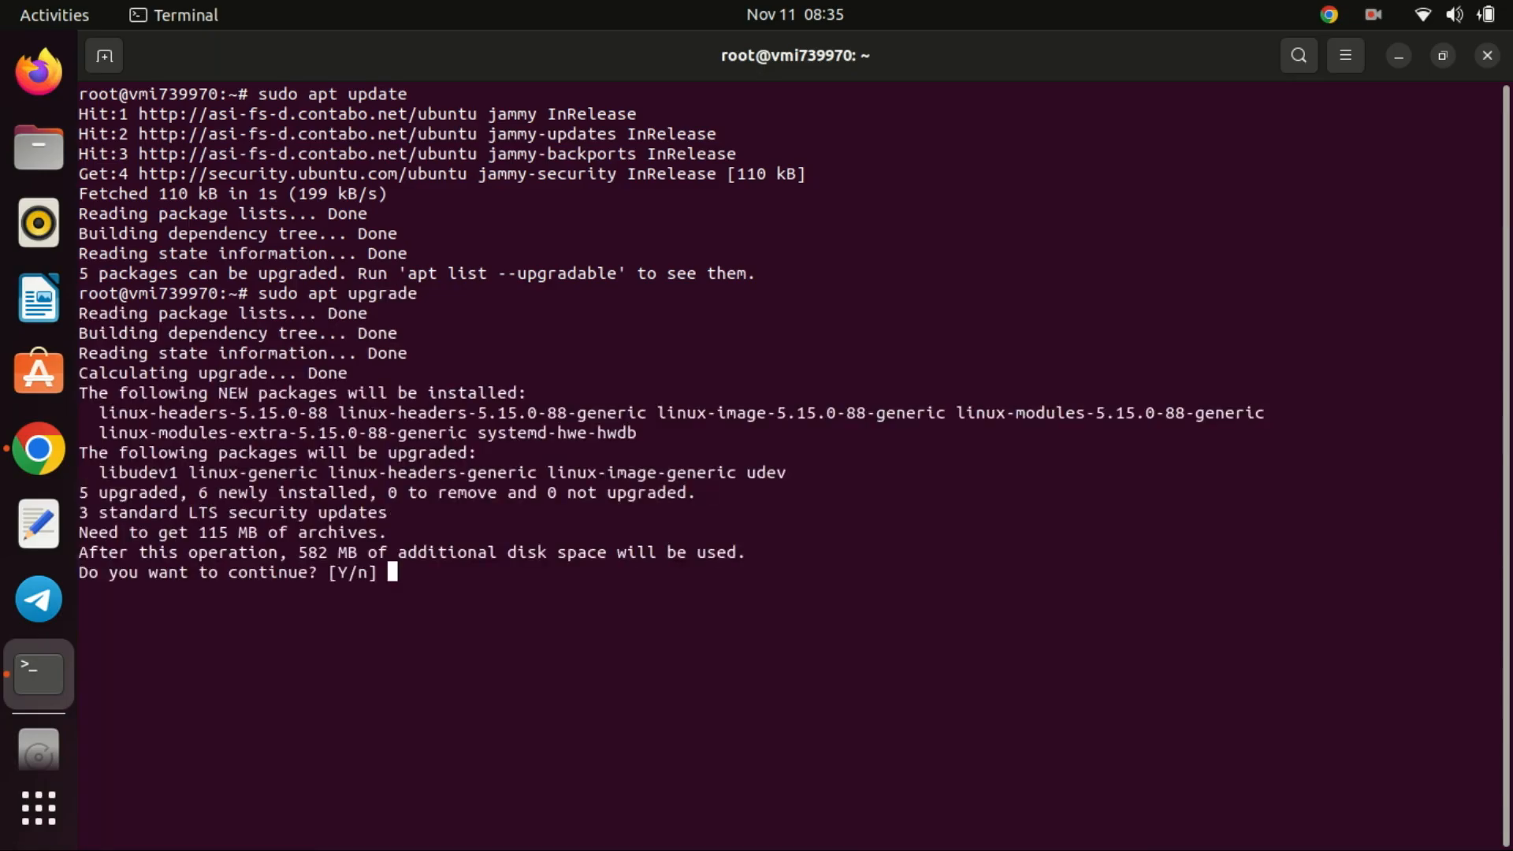
pyautogui.write('y')
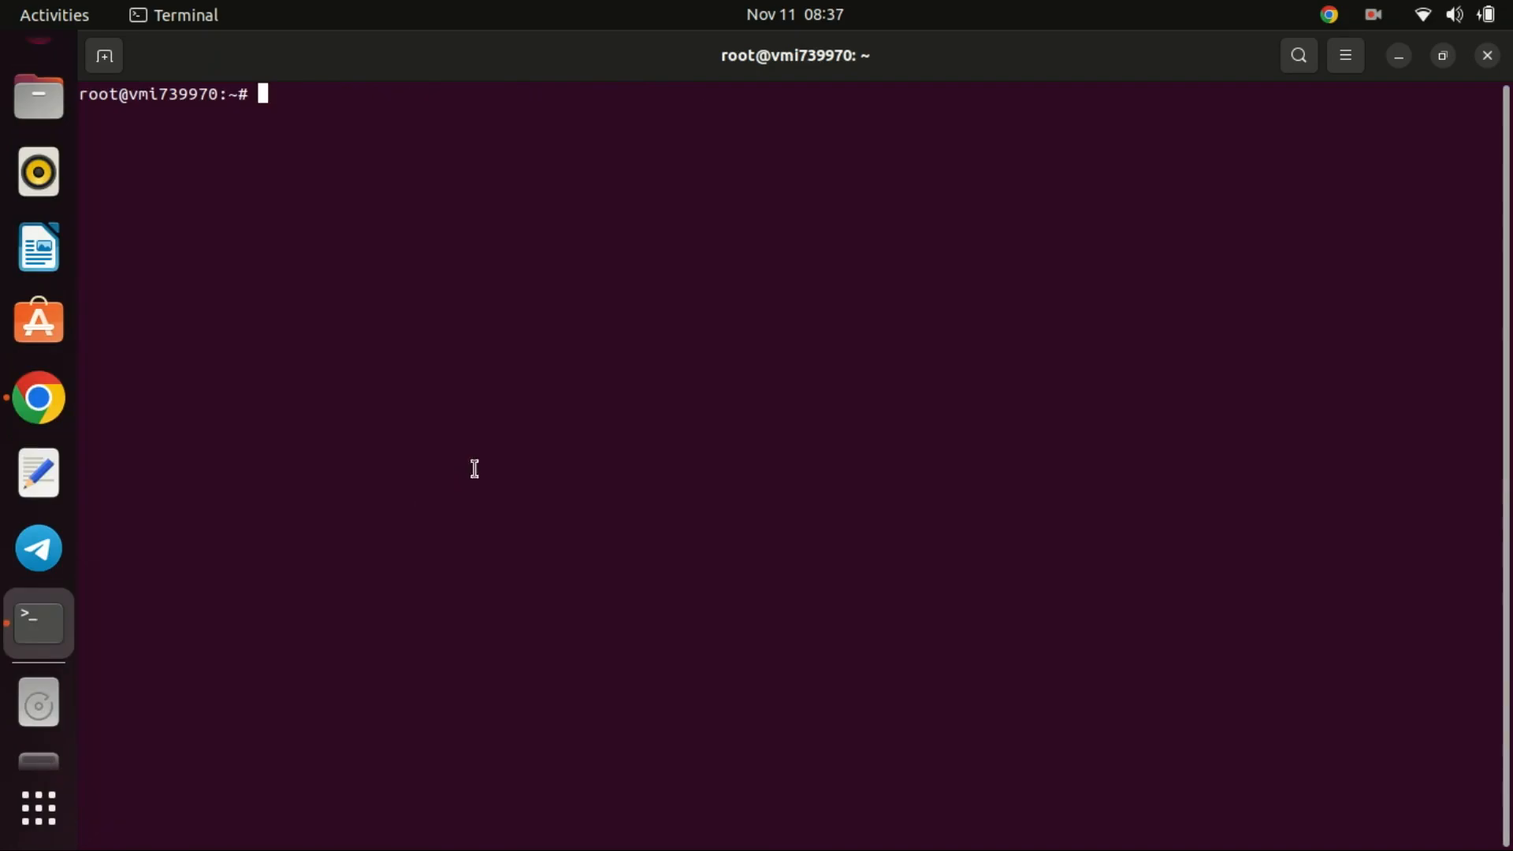
# - Run 'sudo apt-get install gnupg curl' to confirm both are installed, then clear the terminal
pyautogui.write('sudo apt-get install gnupg curl')
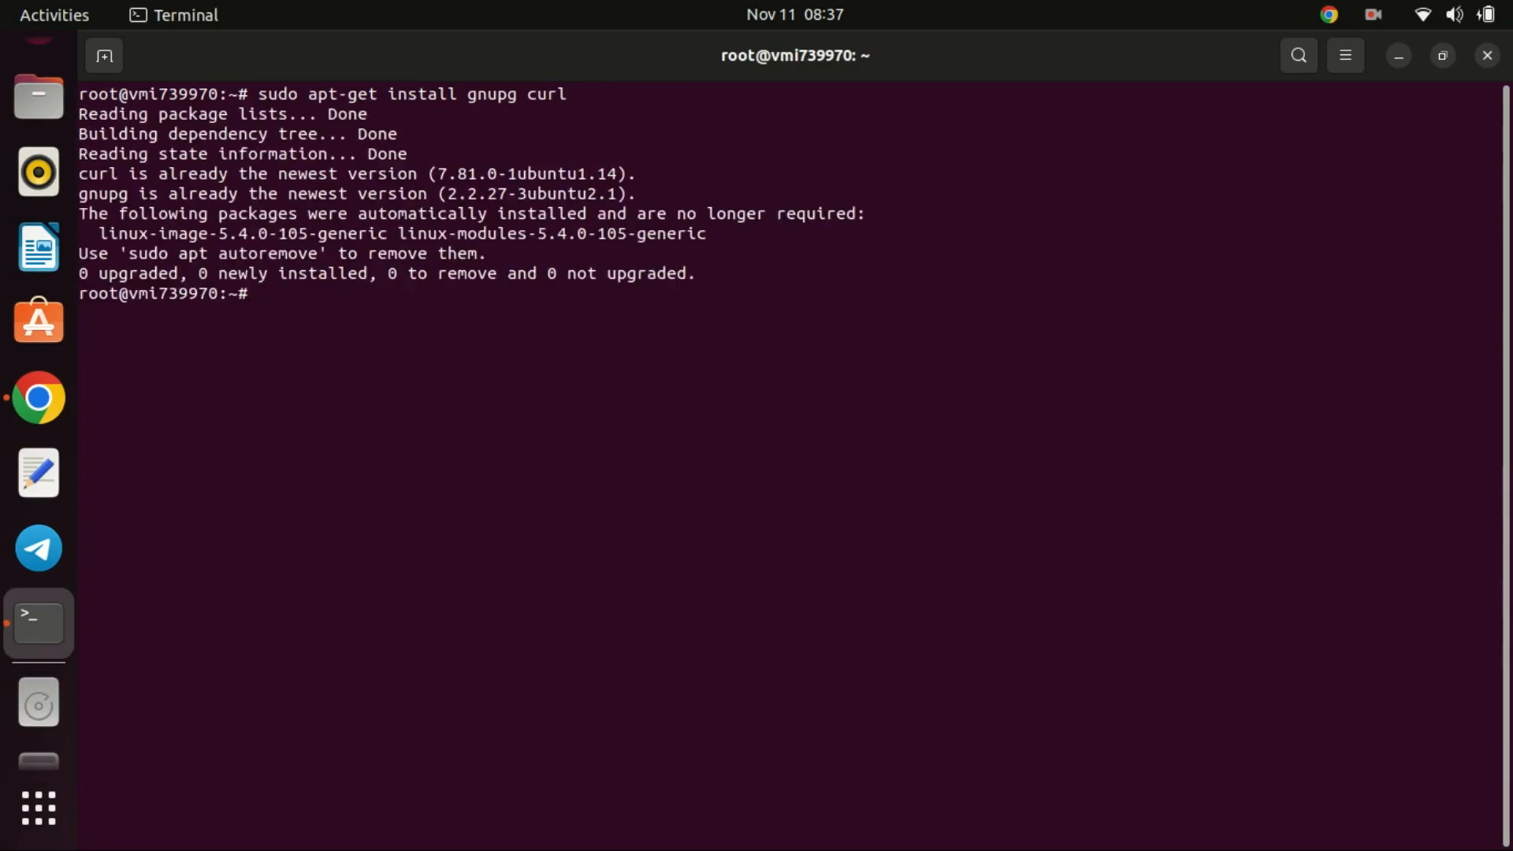
pyautogui.write('cle')
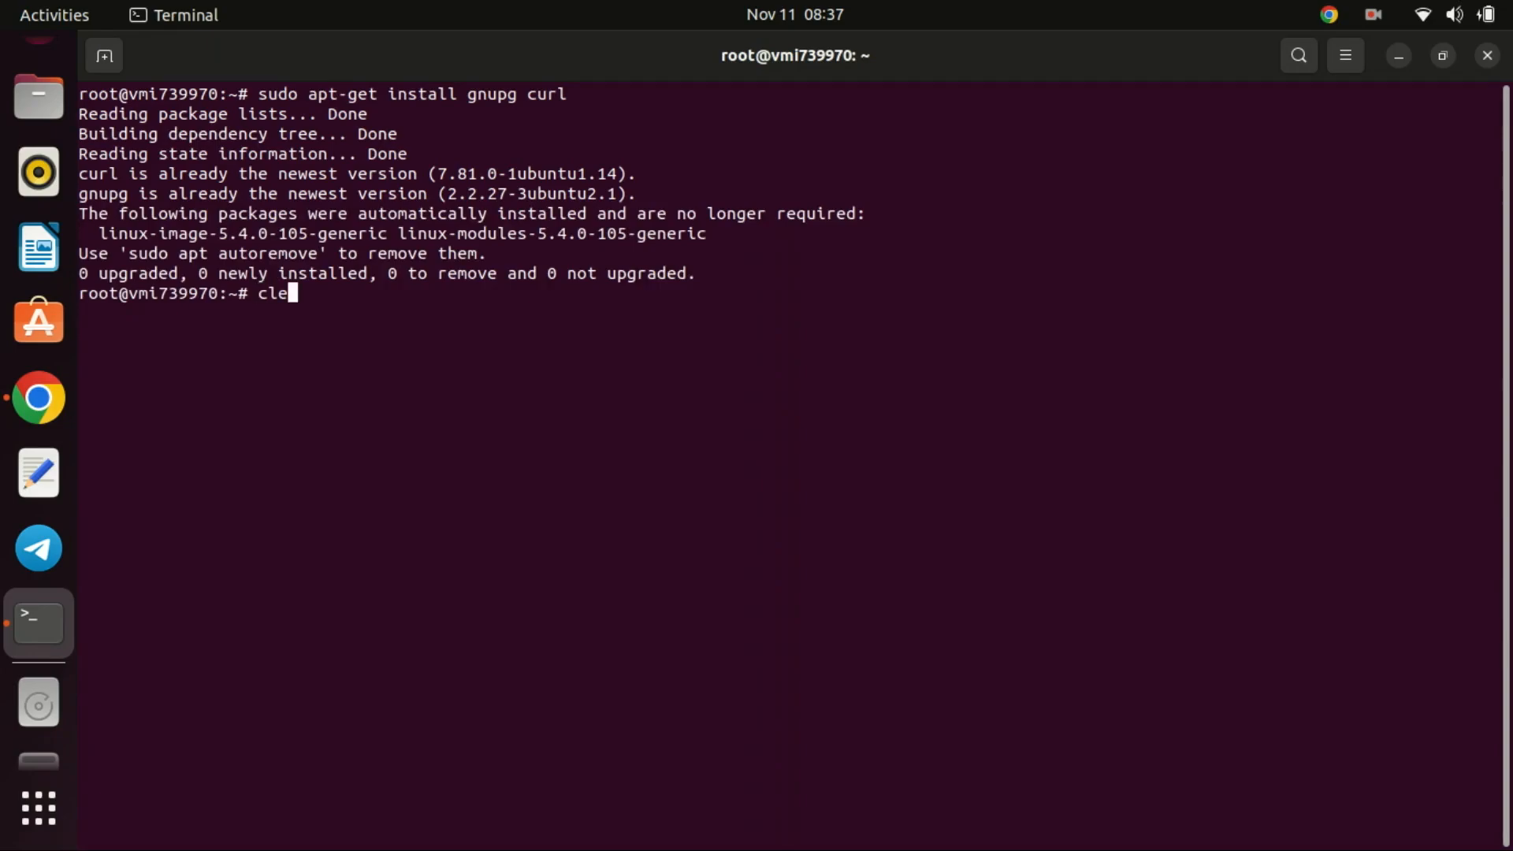
pyautogui.press('Return')
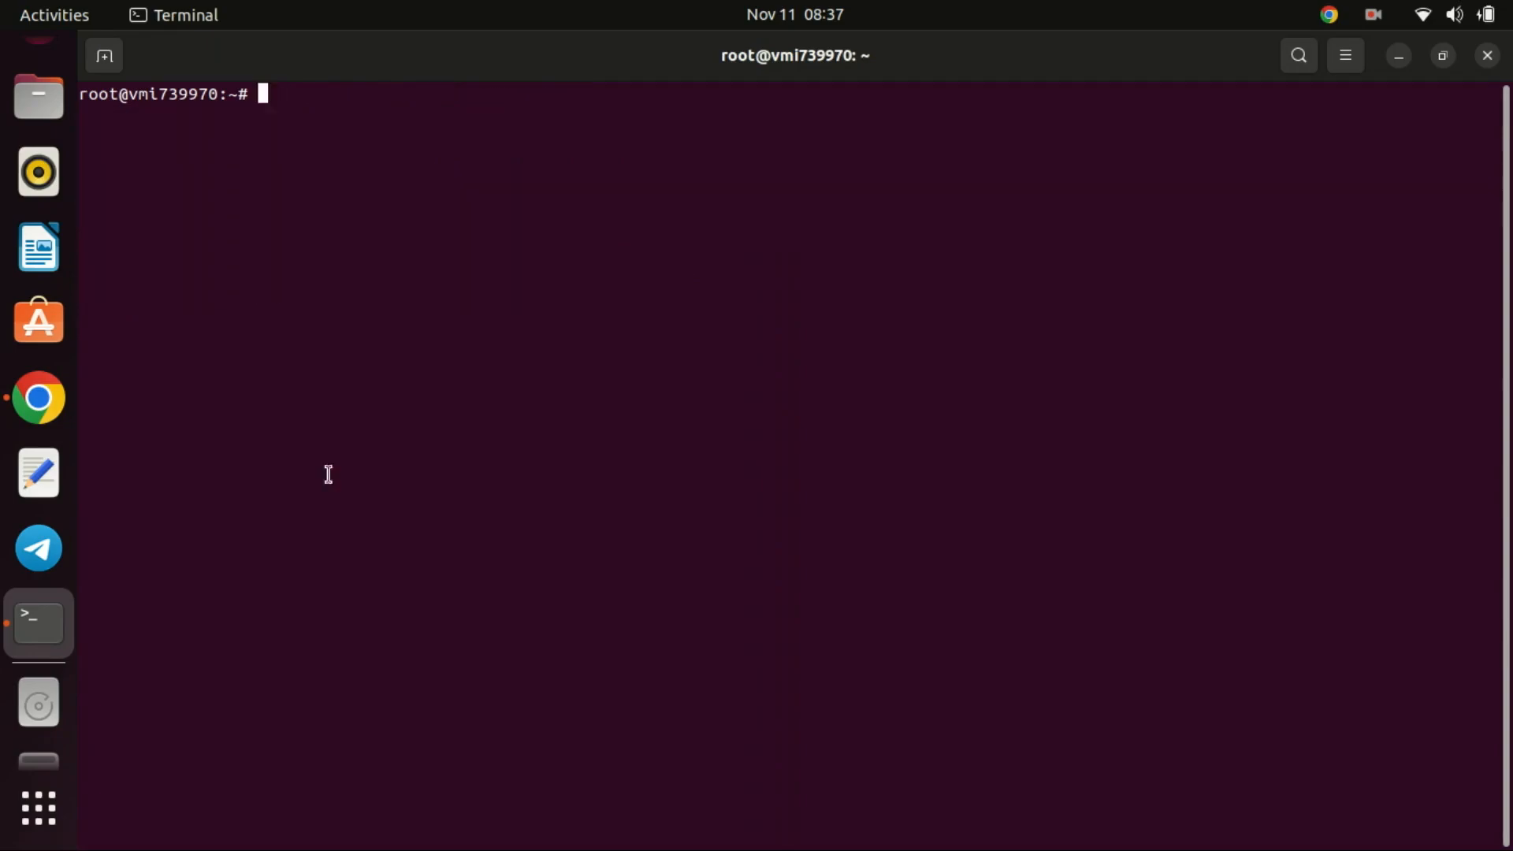
# - Import the MongoDB 6.0 signing key via curl | gpg --dearmor and add the mongodb-org-6.0.list repository entry
pyautogui.write('curl -fsSL https://pgp.mongodb.com/server-6.0.asc | \\sudo gpg -o /etc/apt/trusted.gpg.d//mongodb-server-6.0.gpg \\--dearmor')
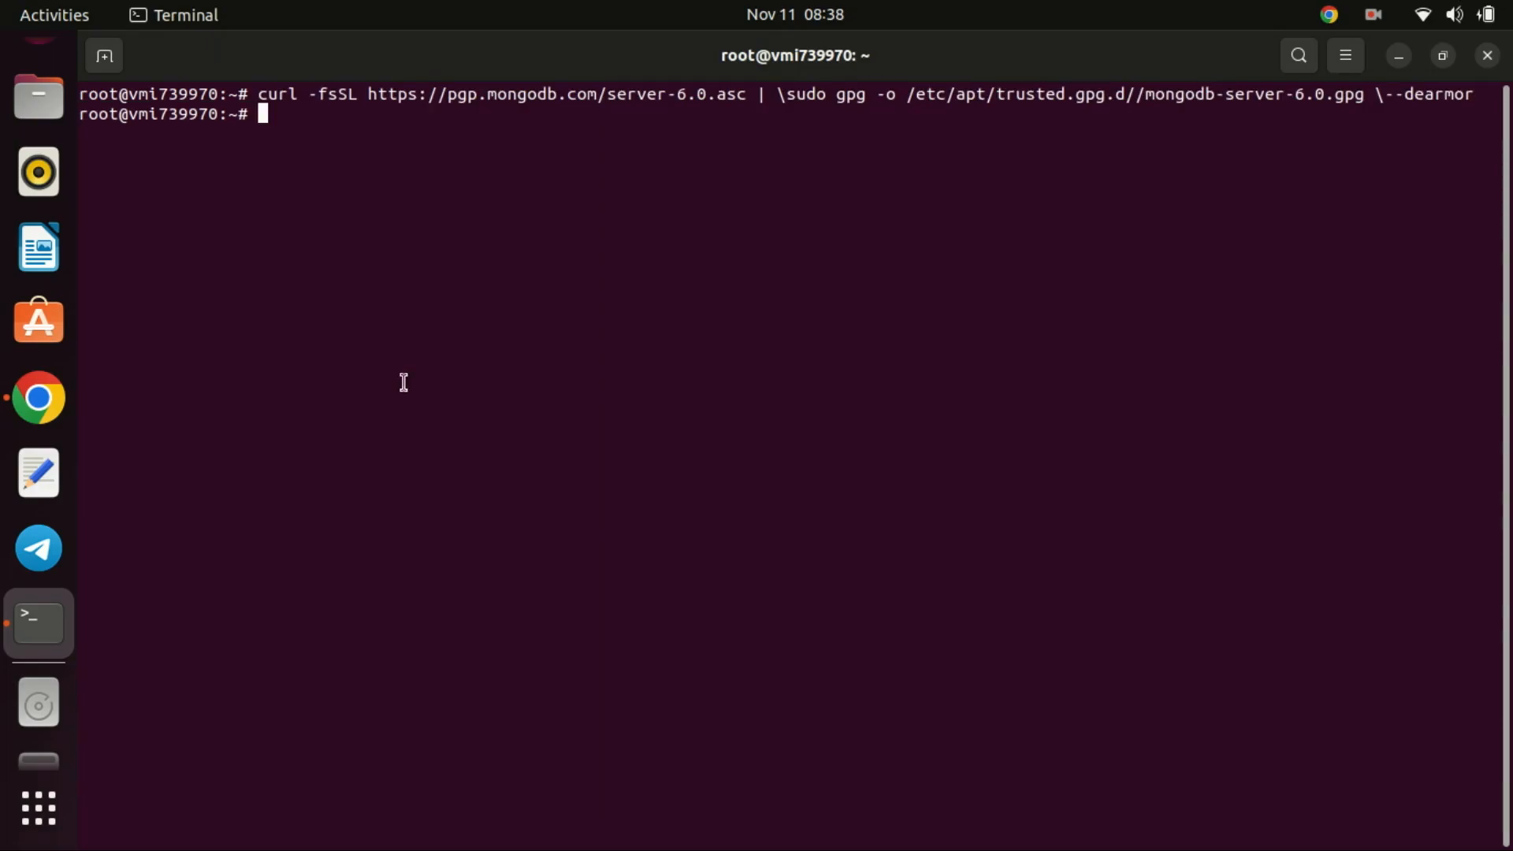
pyautogui.rightClick(404, 381)
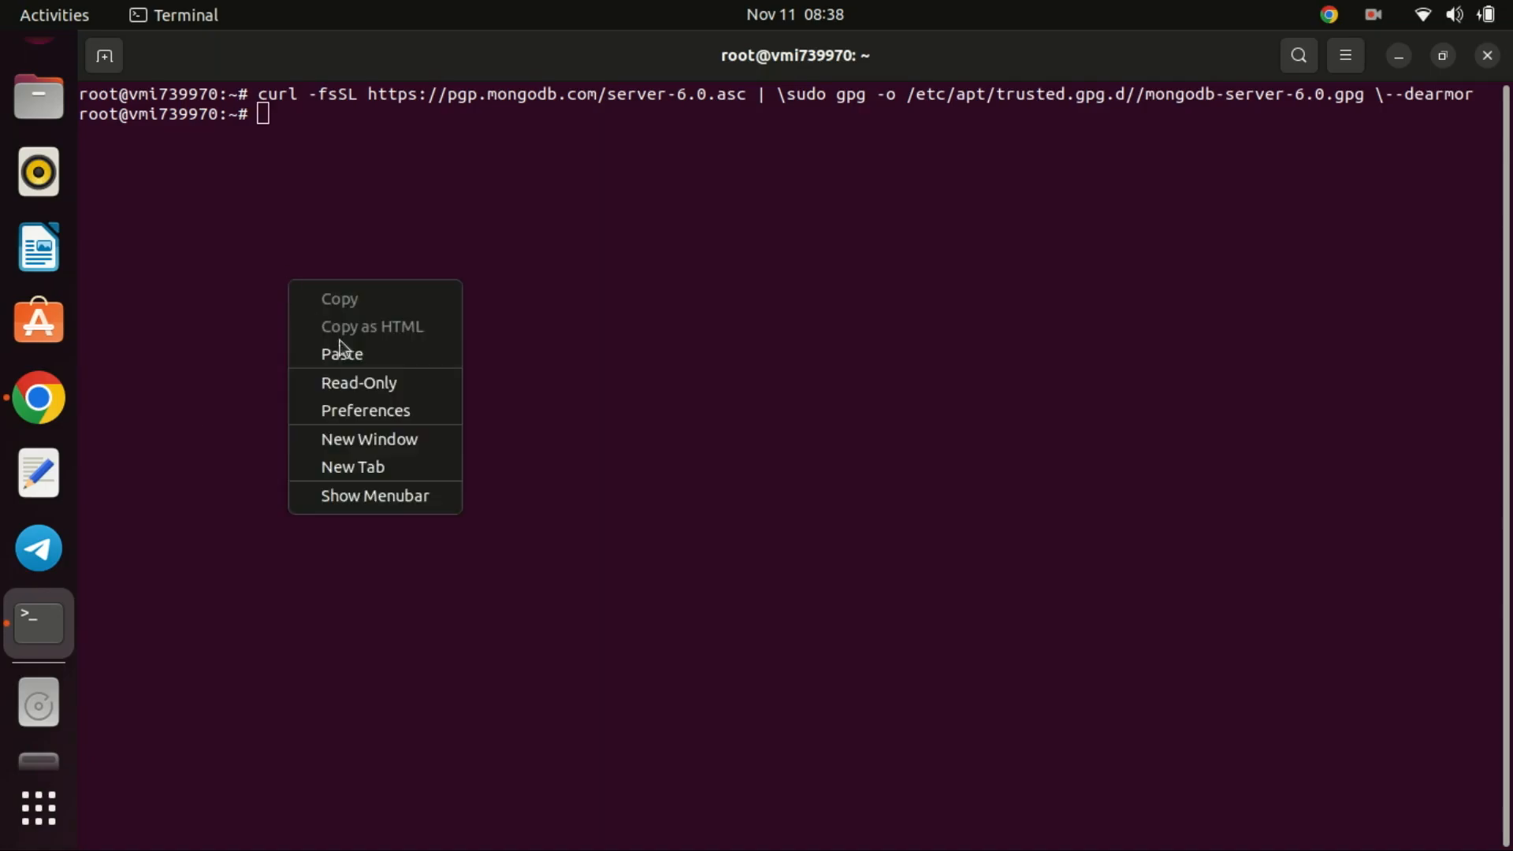
pyautogui.click(342, 353)
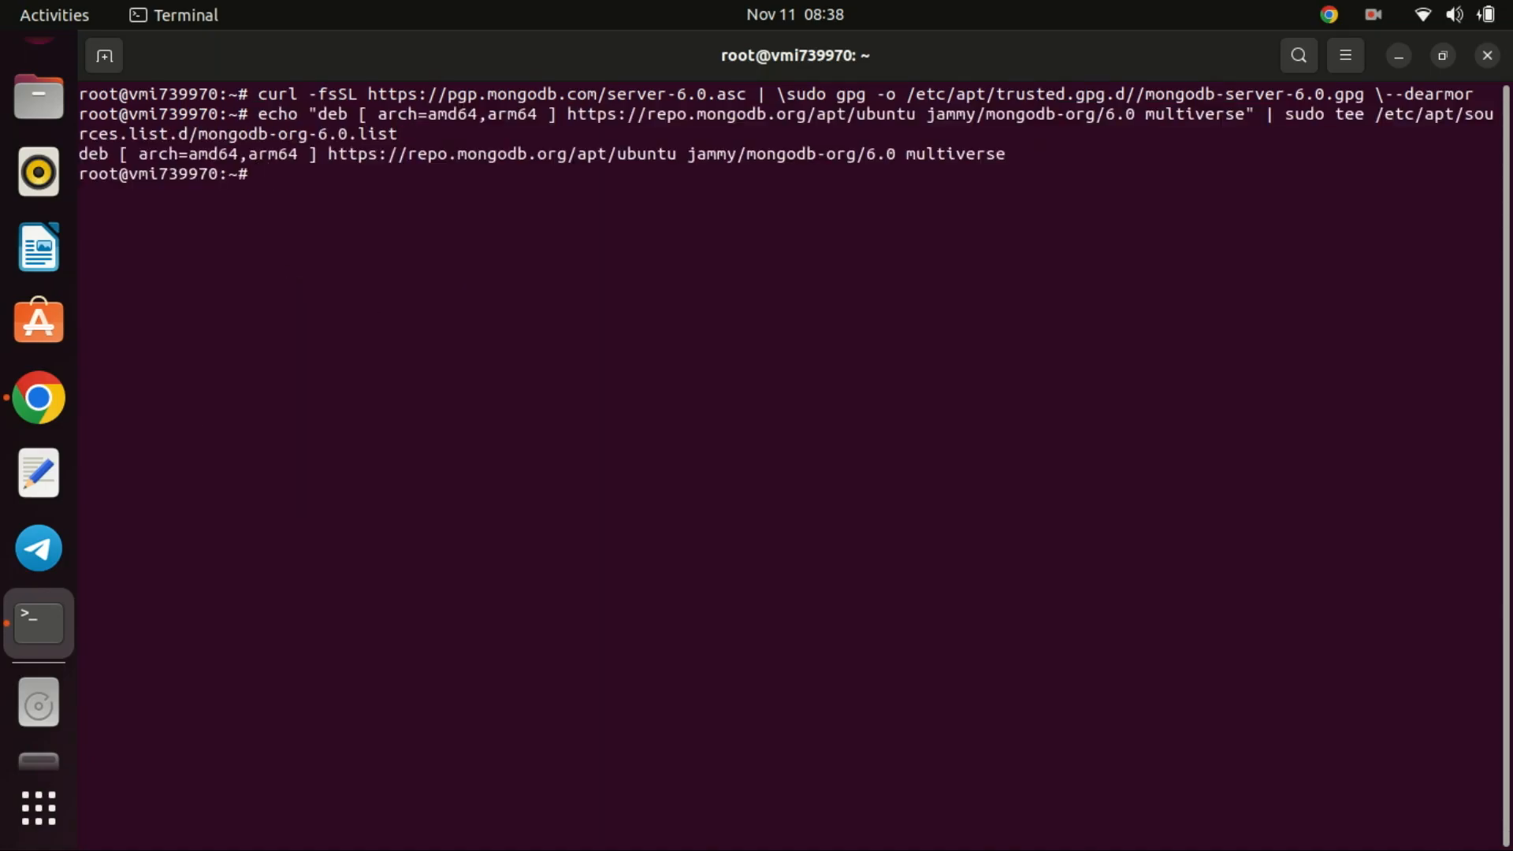
pyautogui.moveTo(308, 427)
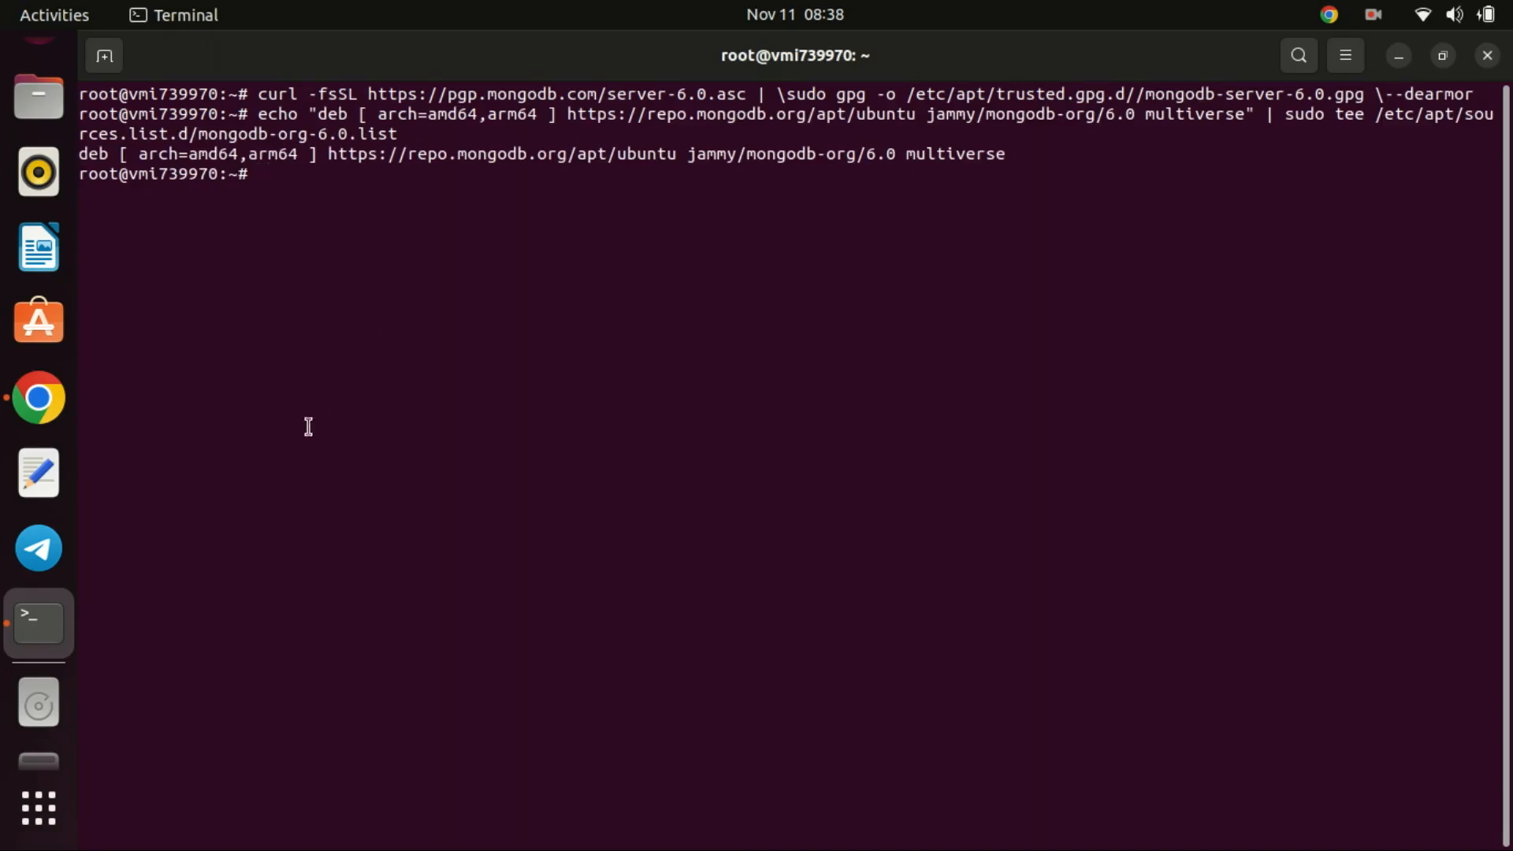
# - Refresh apt with the new repository and install mongodb-org, answering y, then clear the screen
pyautogui.write('sudo apt update')
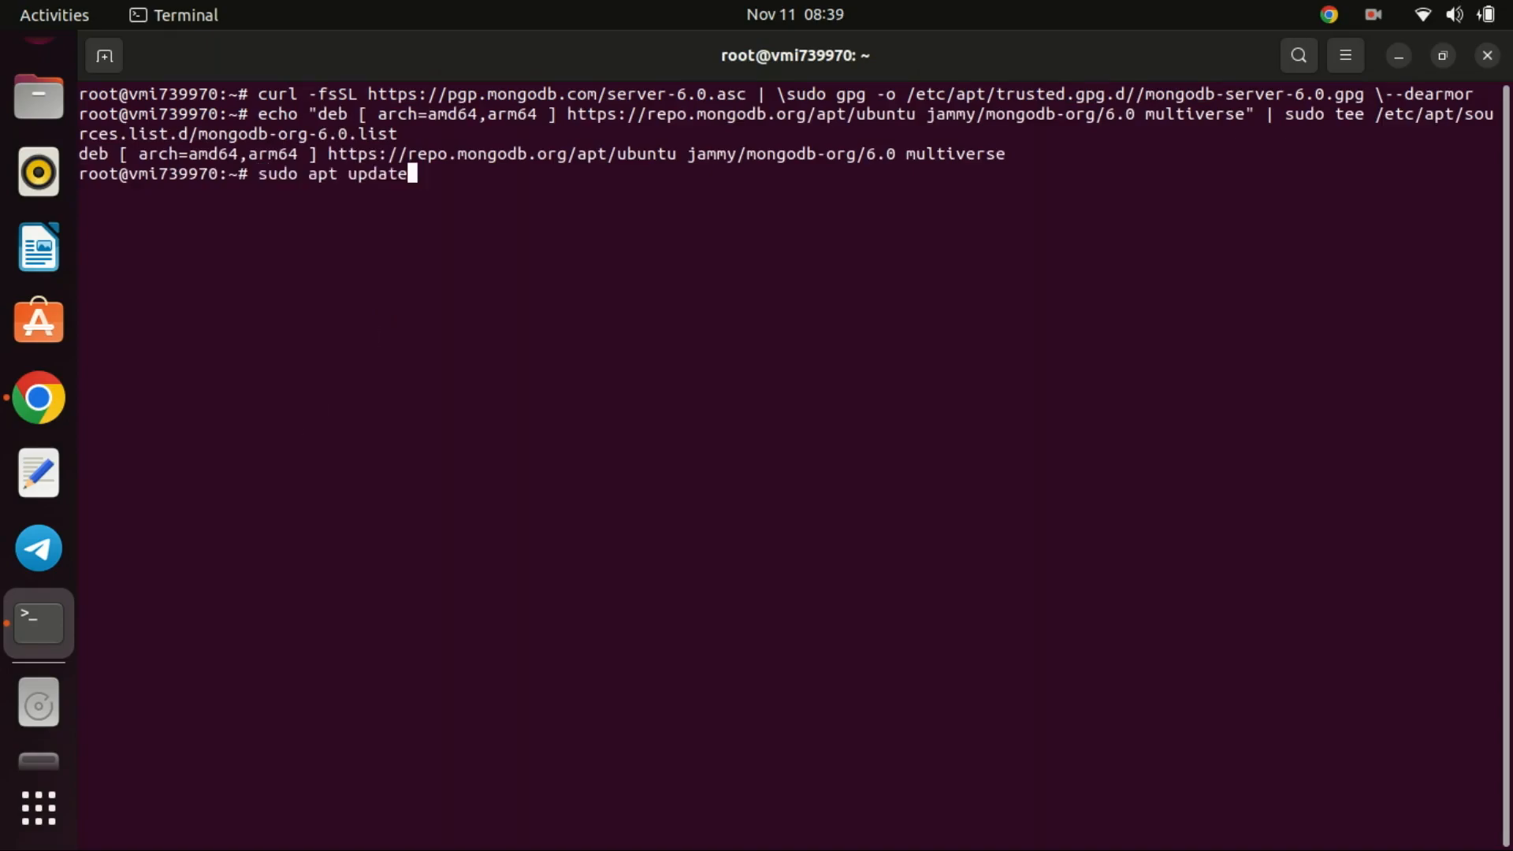
pyautogui.press('Return')
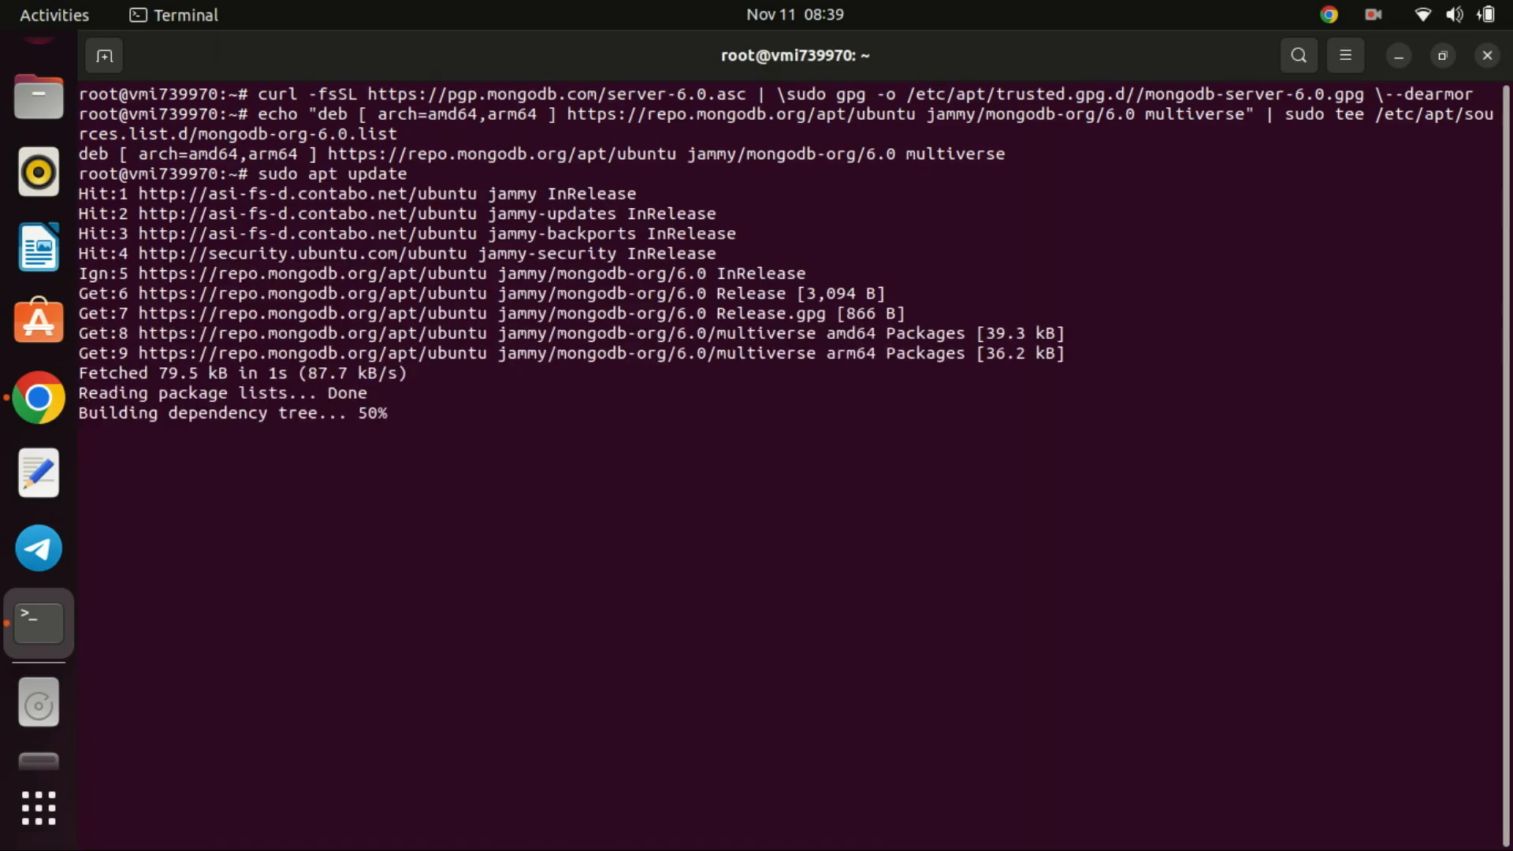
pyautogui.rightClick(350, 522)
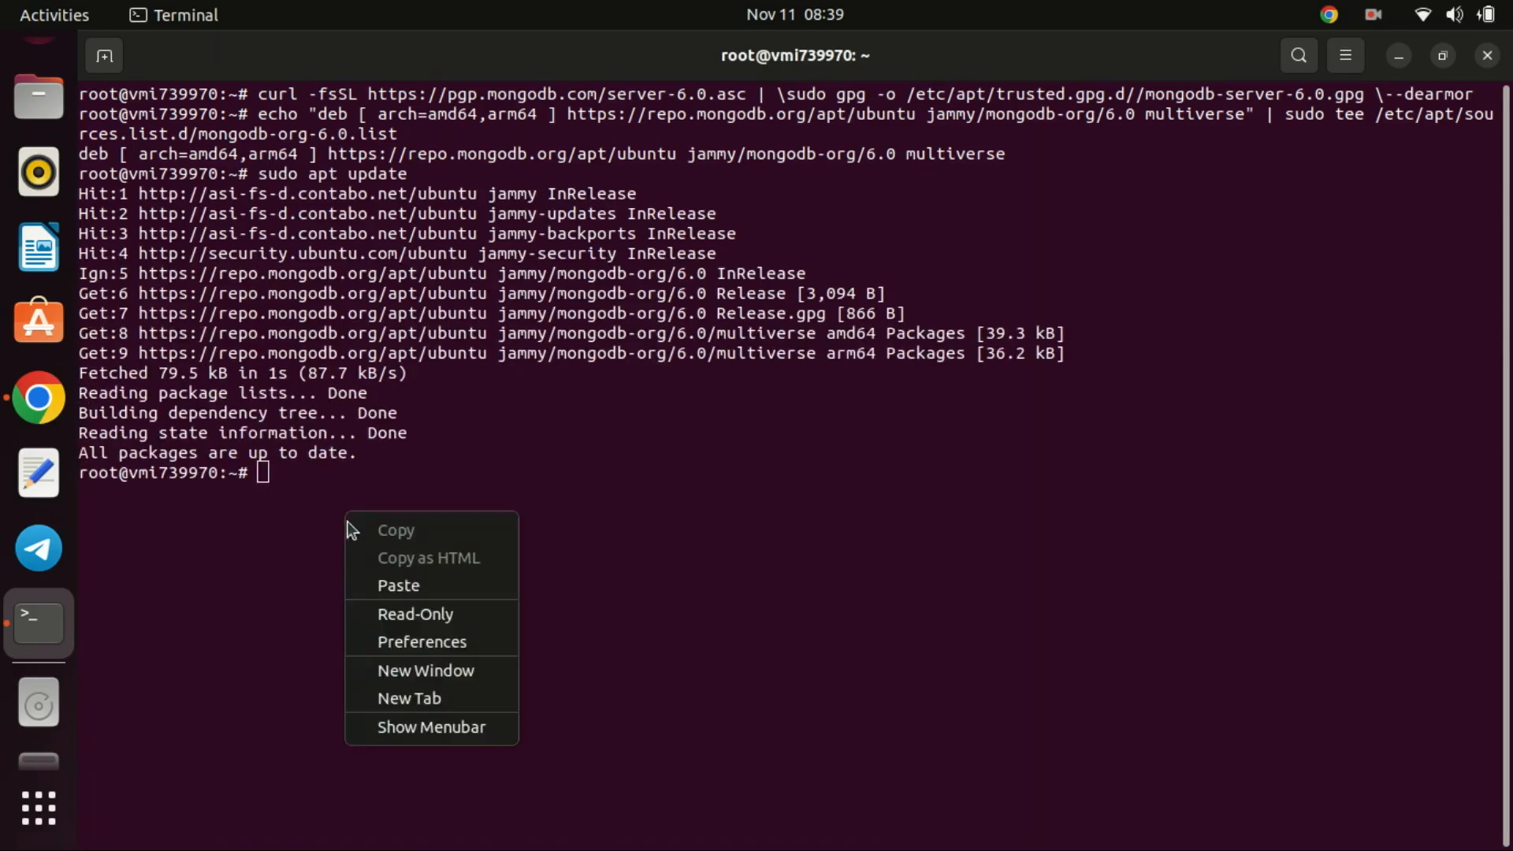
pyautogui.click(397, 584)
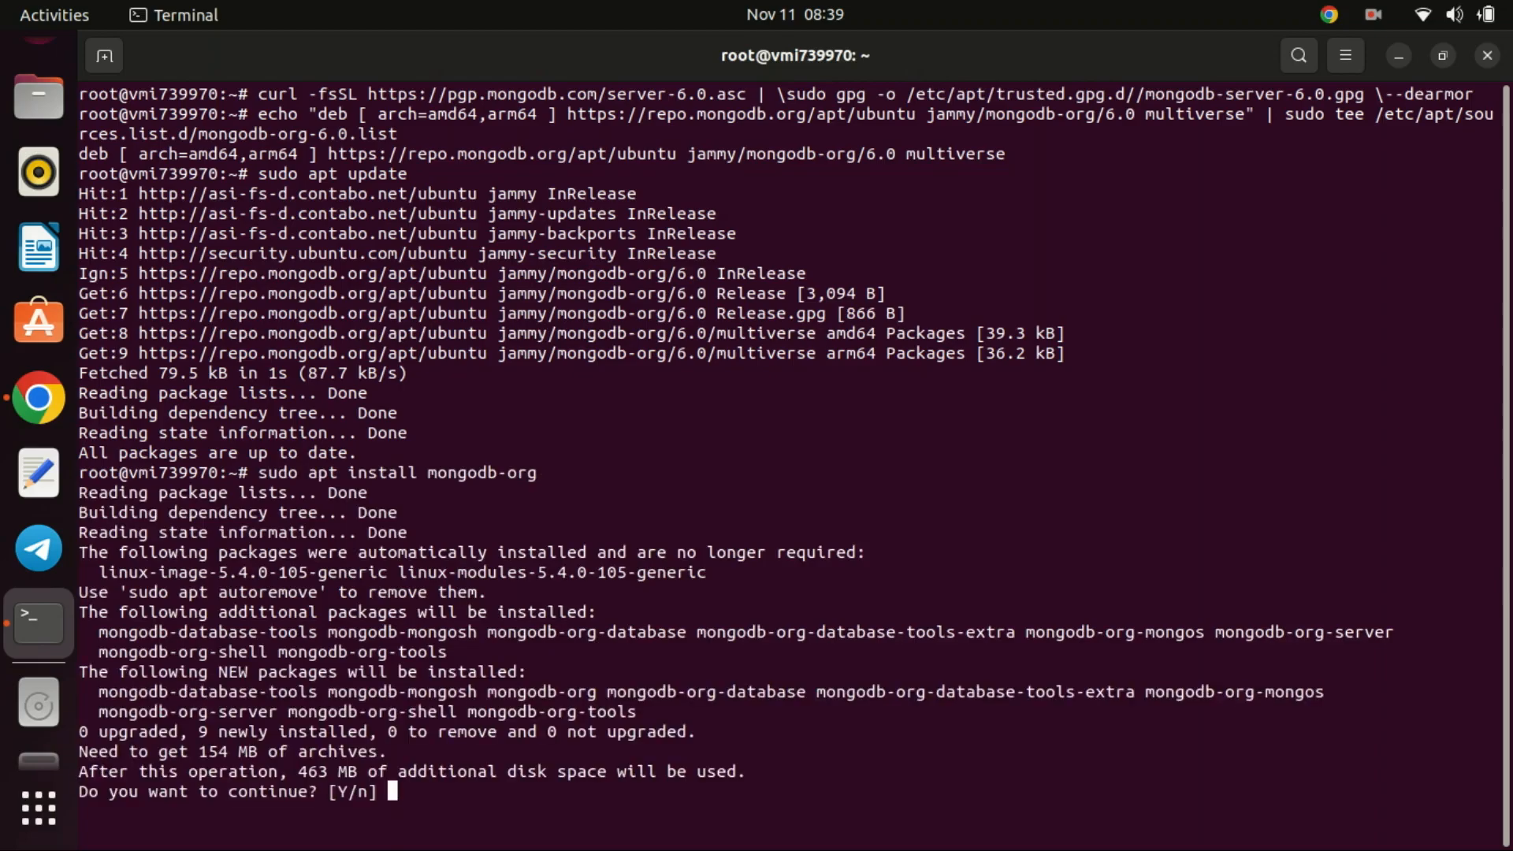
pyautogui.write('y')
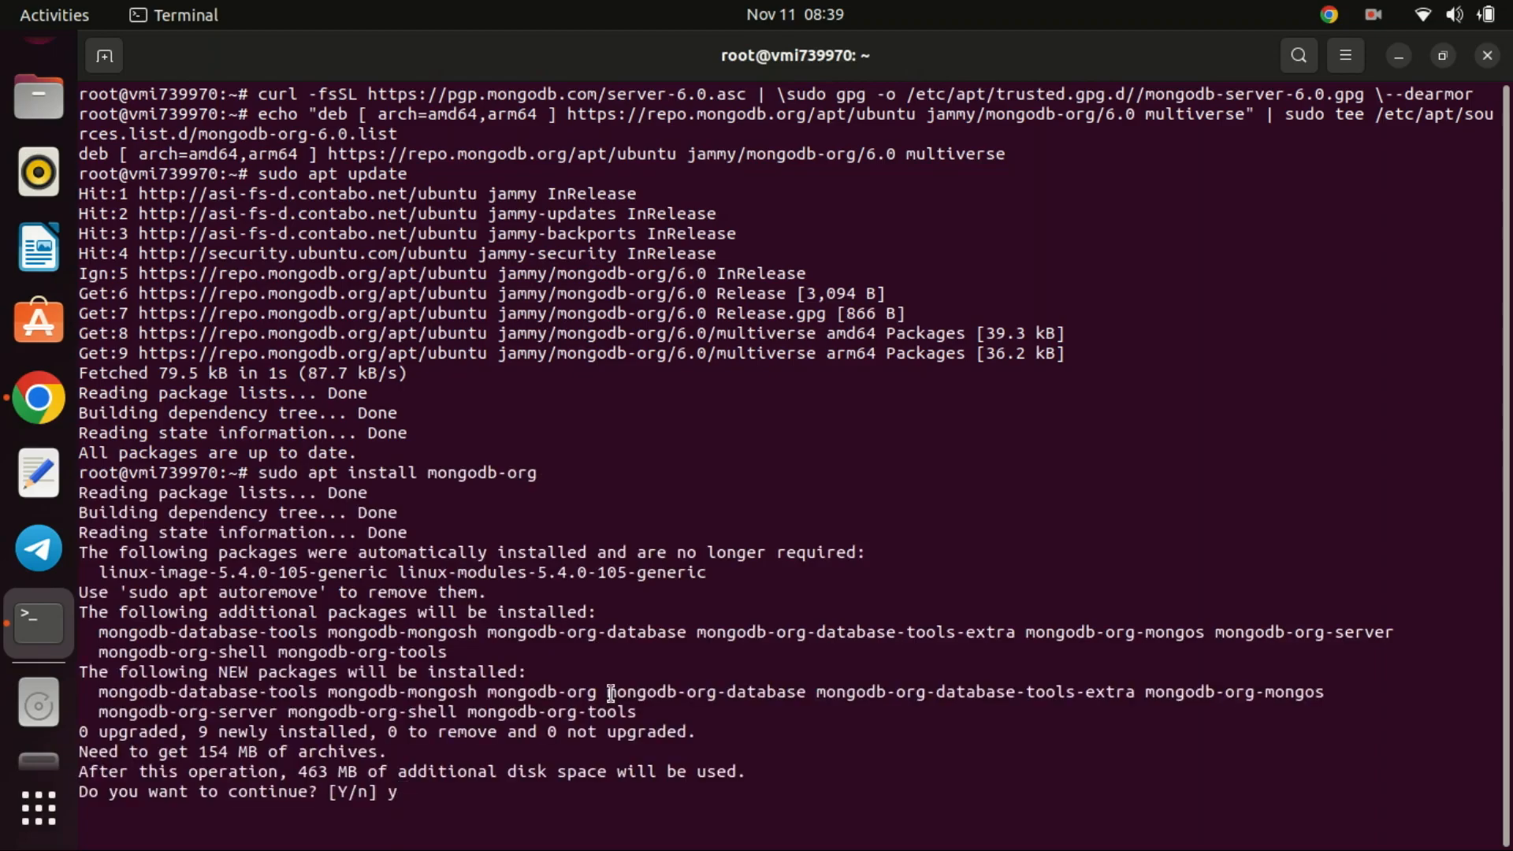
pyautogui.press('Return')
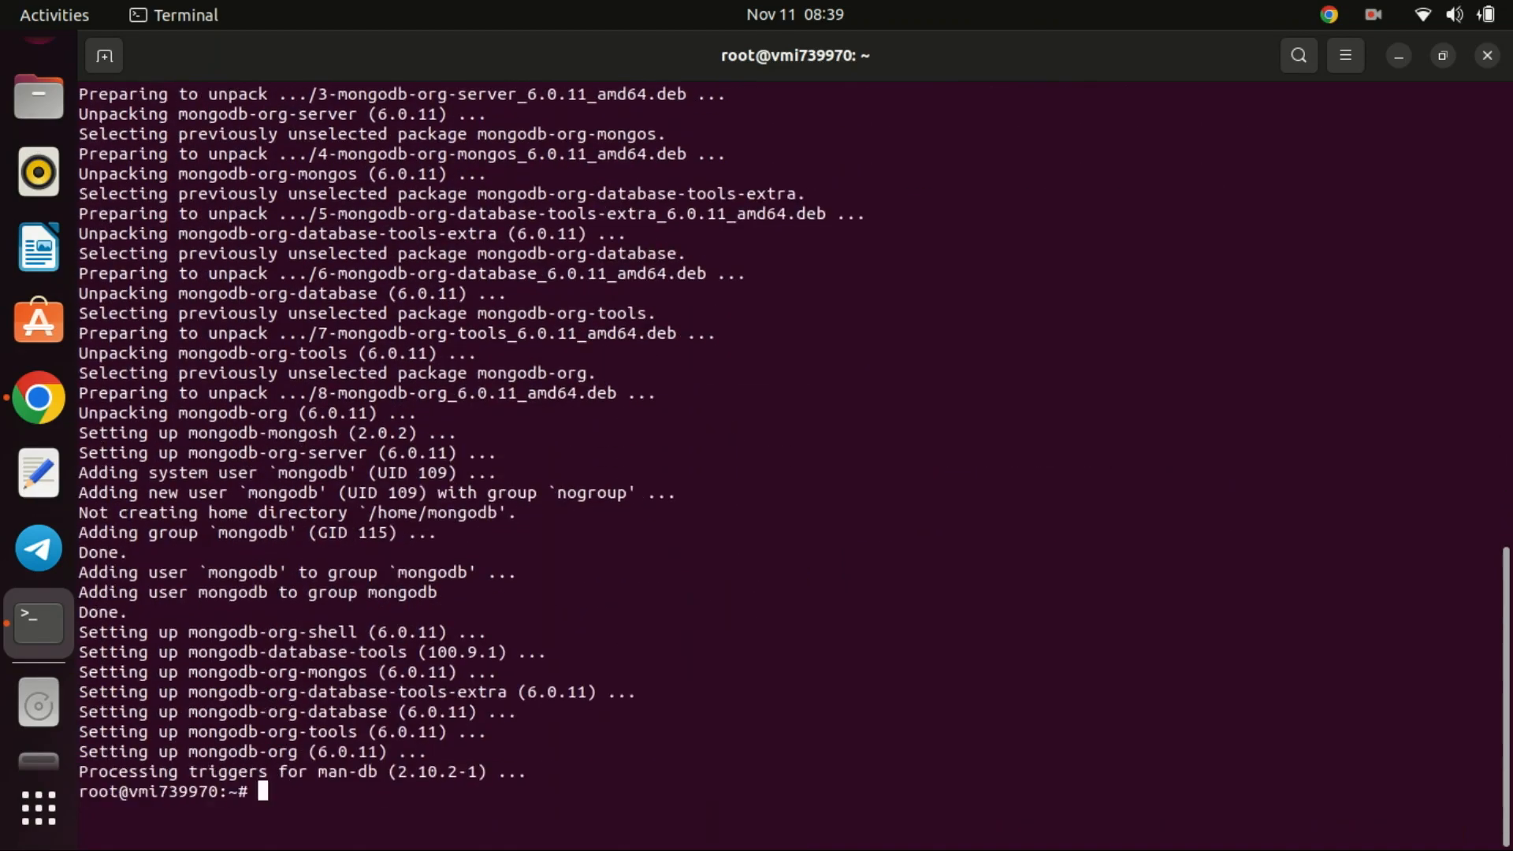
pyautogui.write('cl')
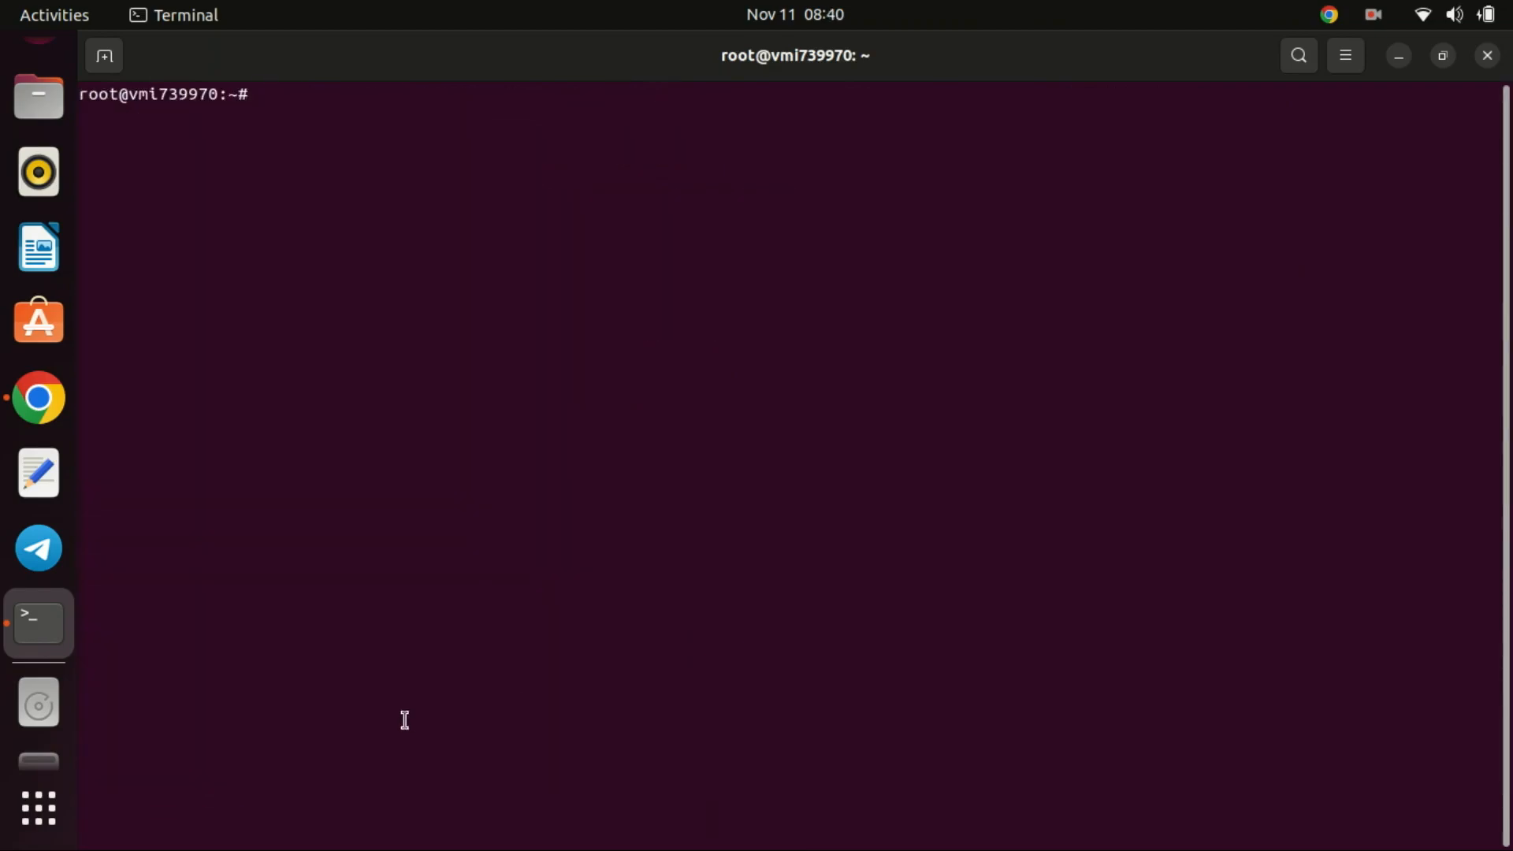
# - Attempt 'sudo systemctl enable --now mongod', interrupt the stalled command, and check mongod status
pyautogui.write('sudo systemctl enable --now mongod')
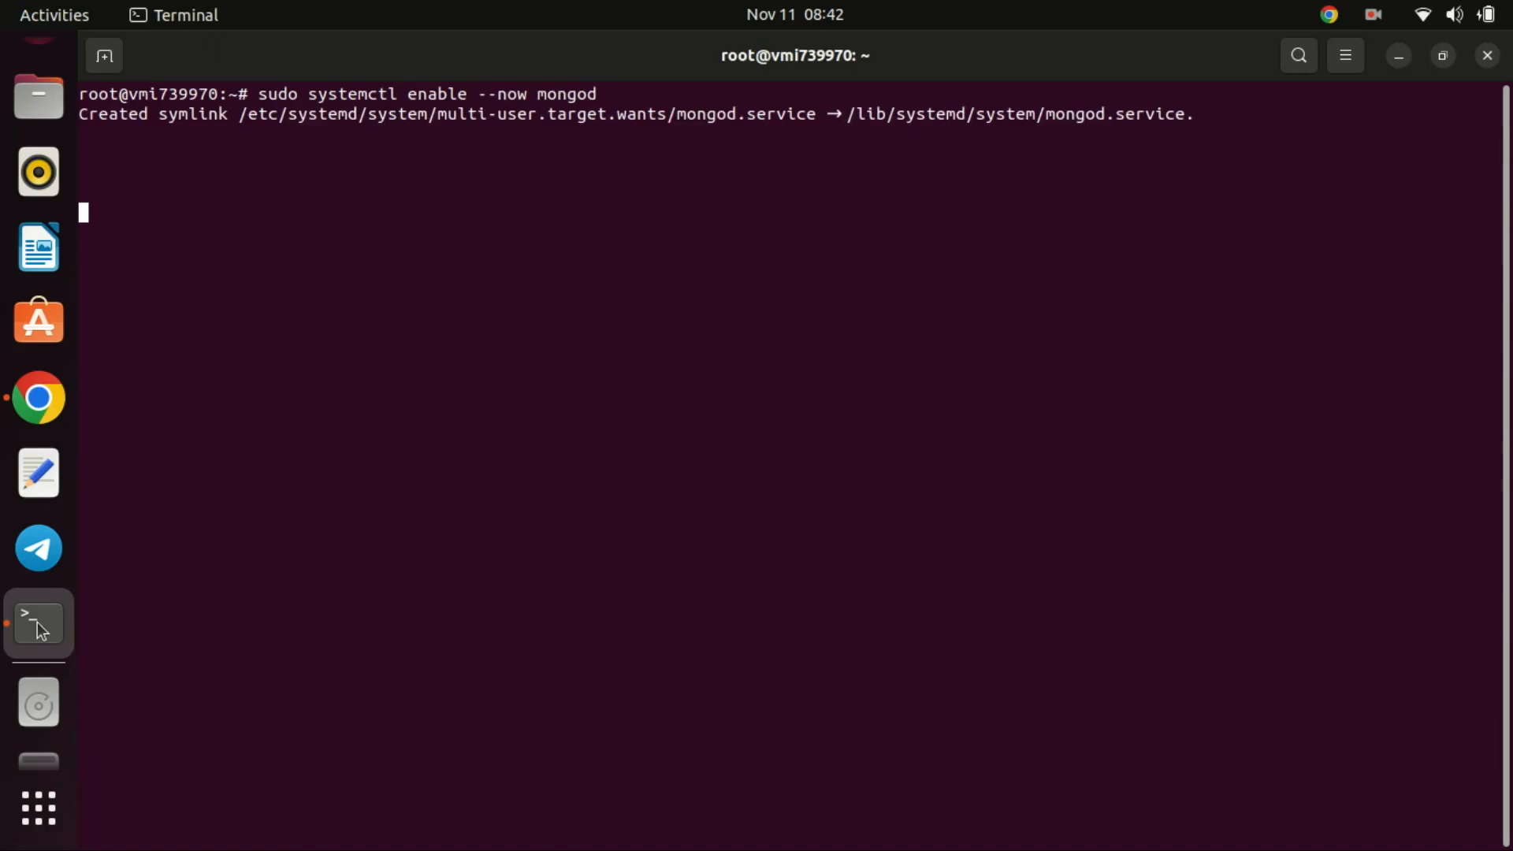
pyautogui.press('ctrl+c')
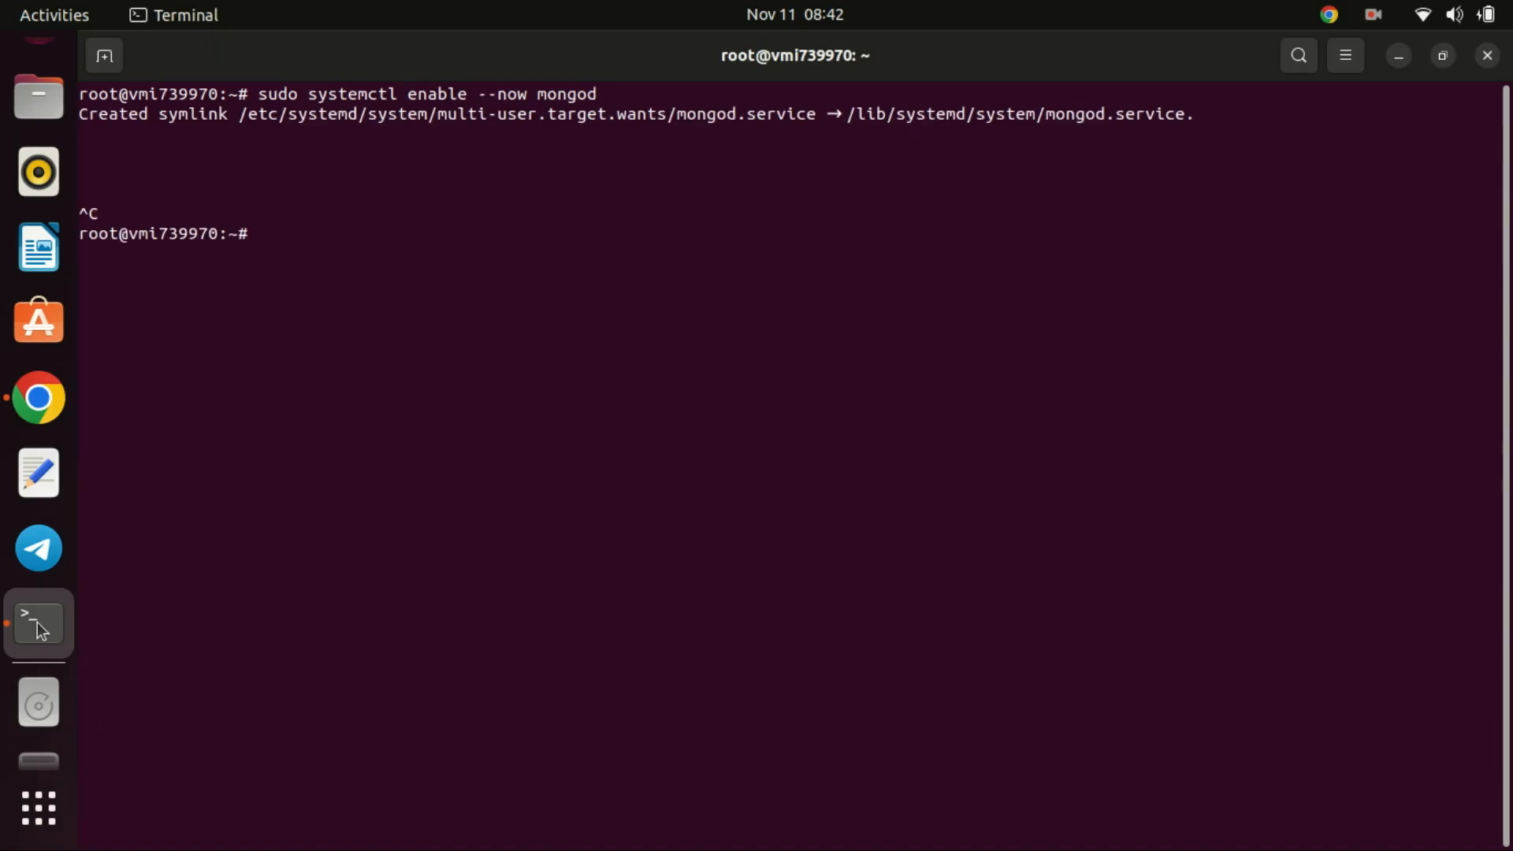
pyautogui.write('c')
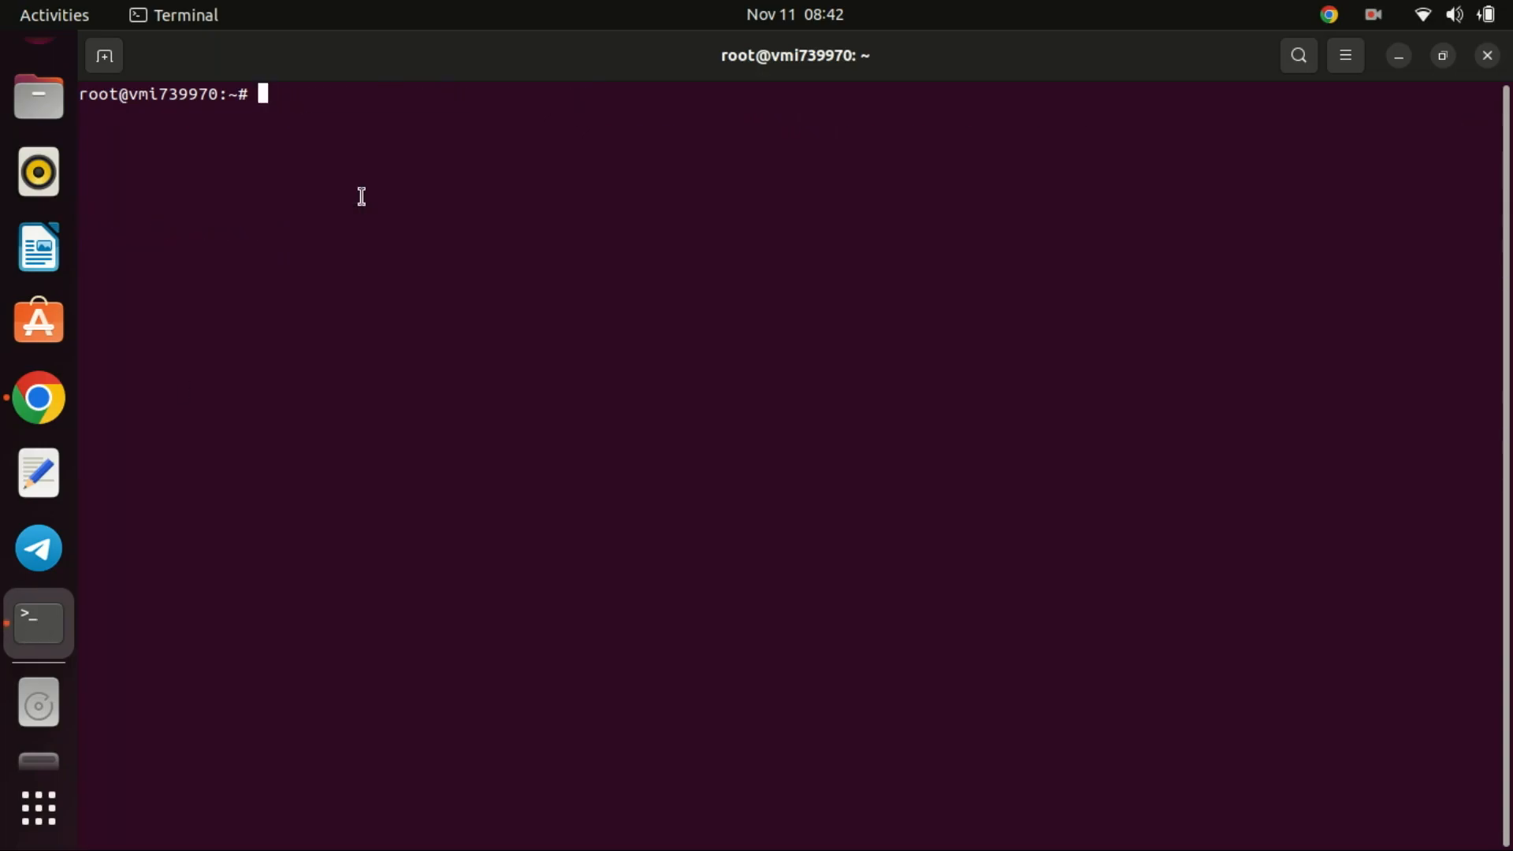
pyautogui.write('sudo systemctl status mongod')
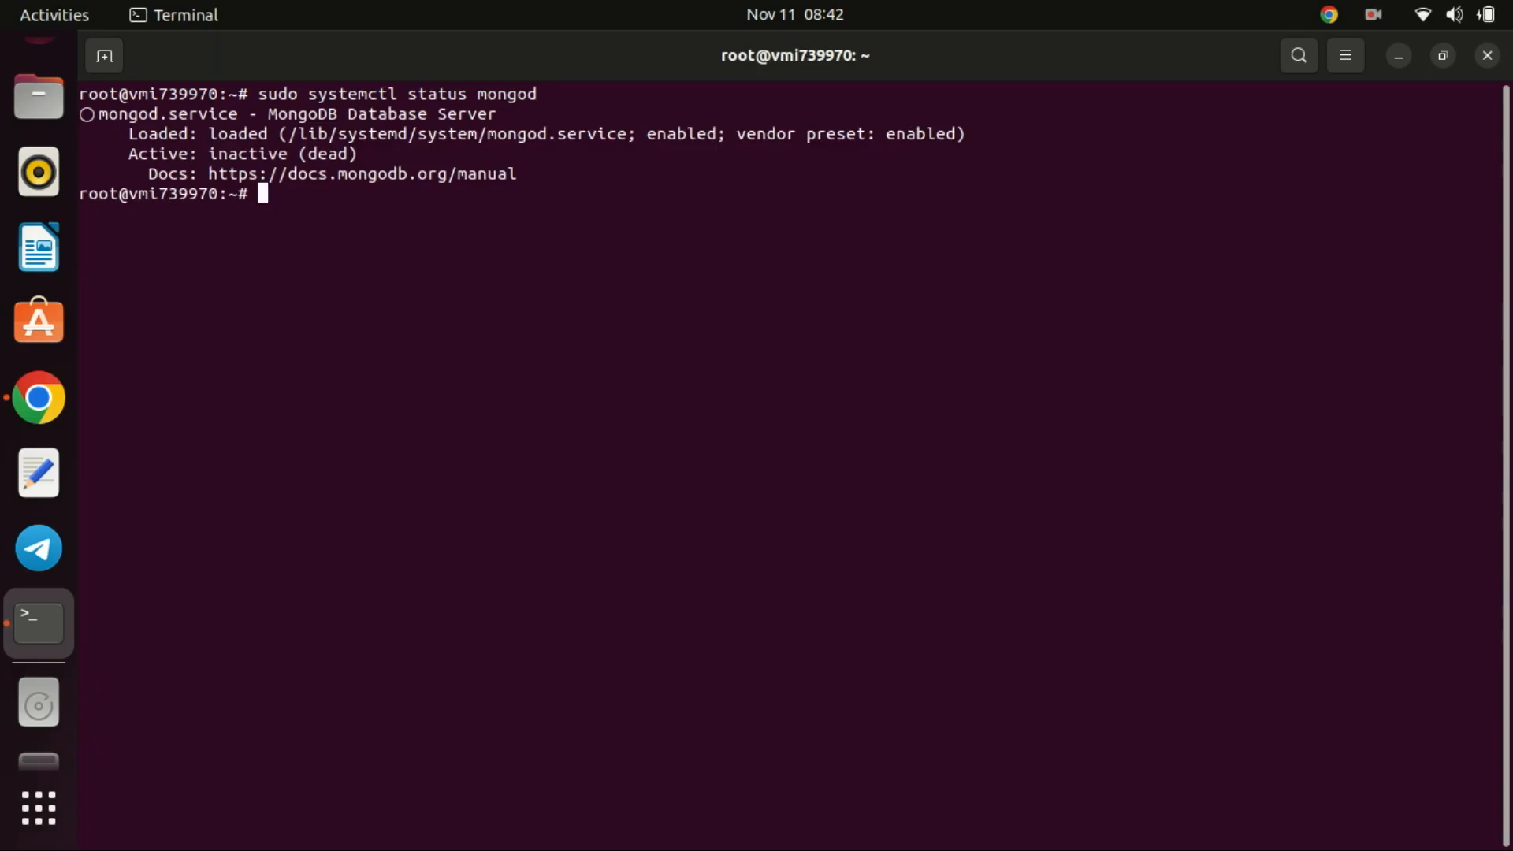
pyautogui.moveTo(354, 249)
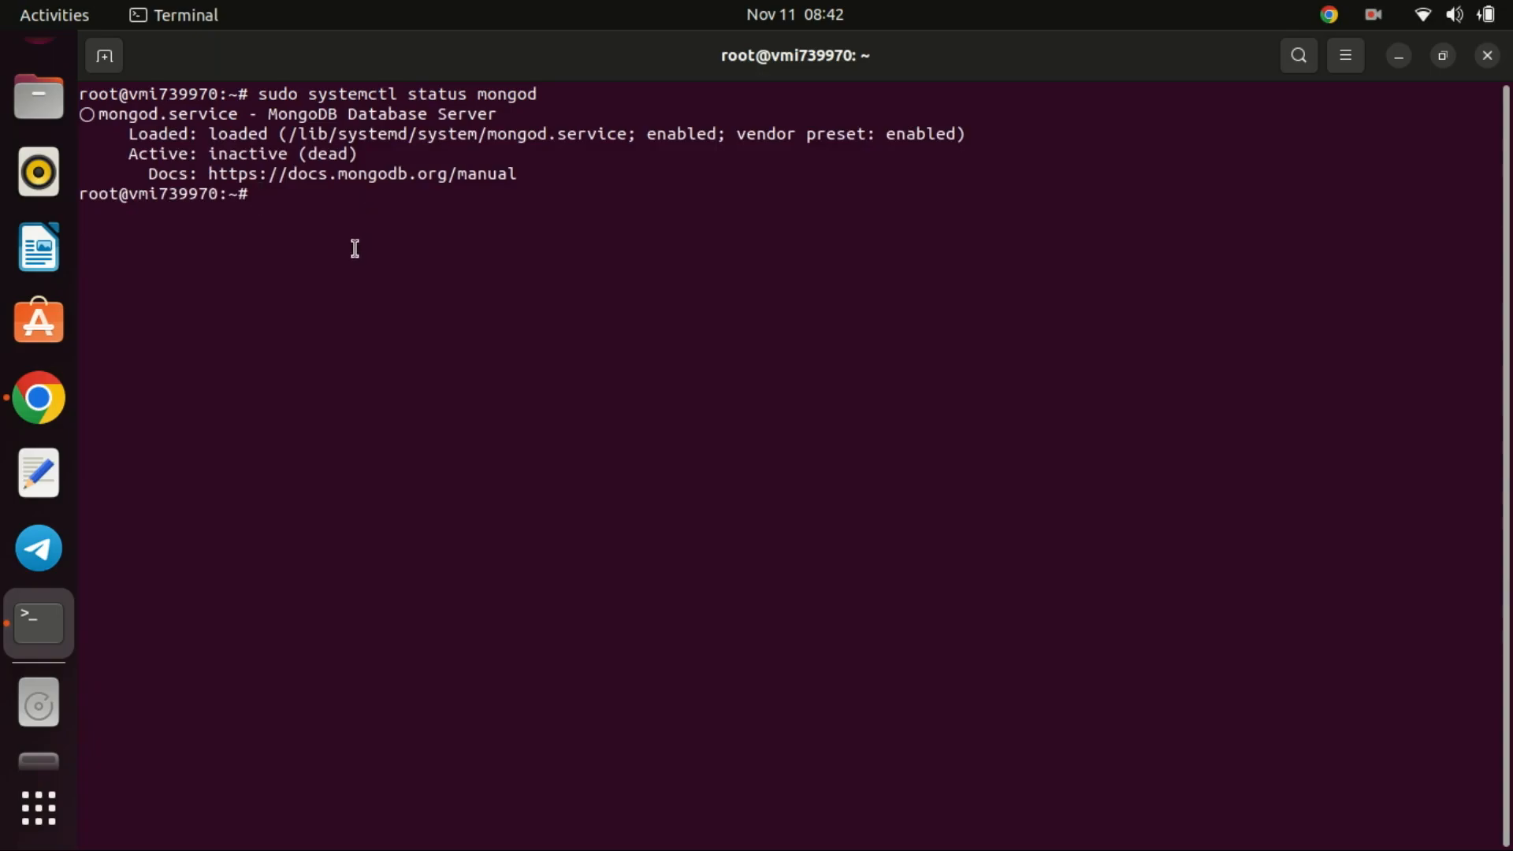
# - Recheck mongod status, rerun 'sudo systemctl enable --now mongod' to start it, and clear the screen
pyautogui.write('sudo systemctl status mongod')
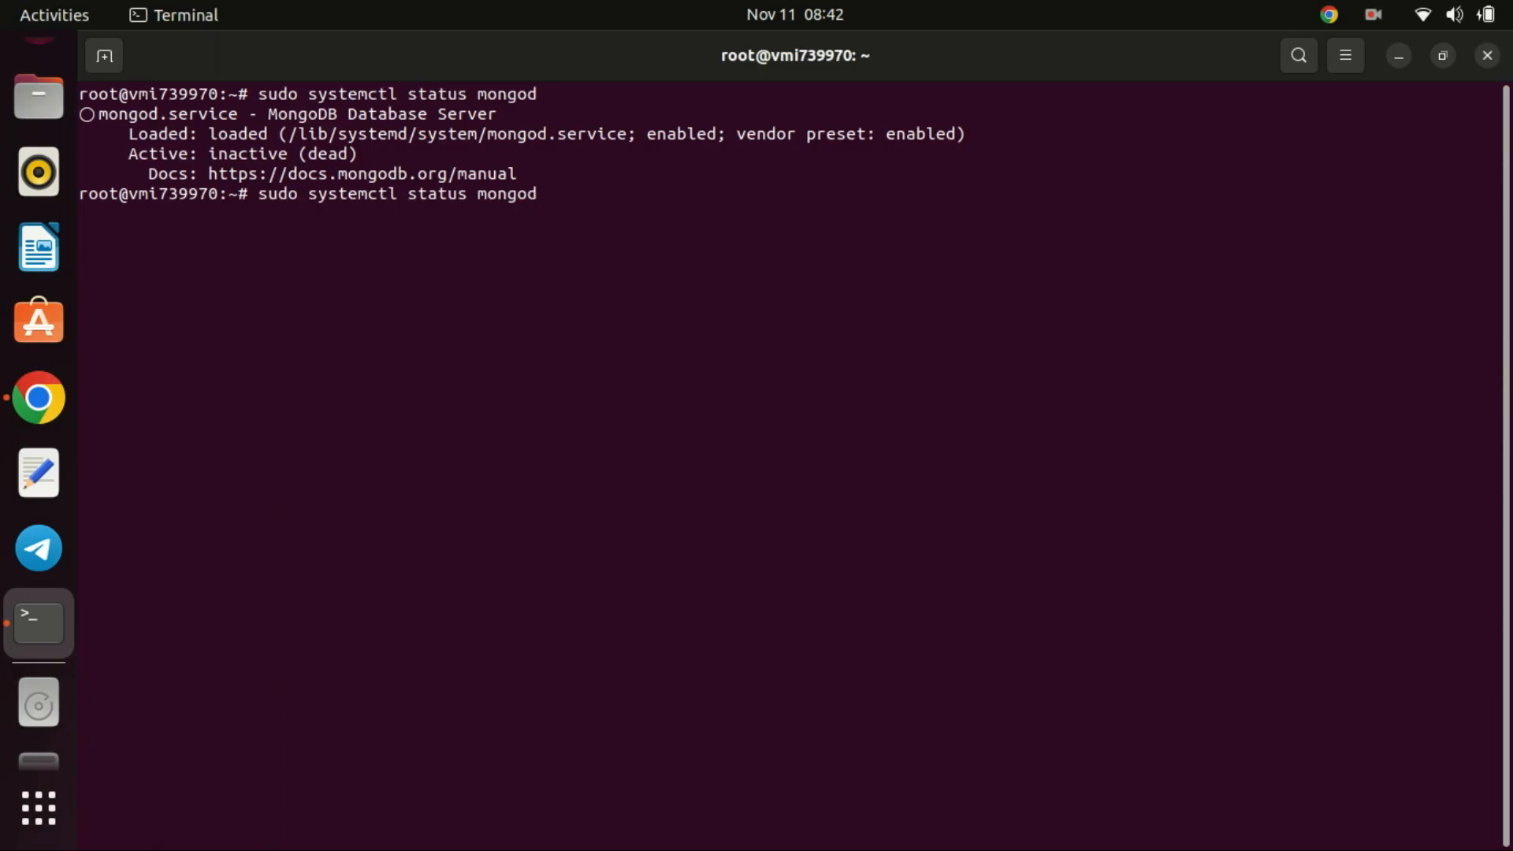
pyautogui.write('clear')
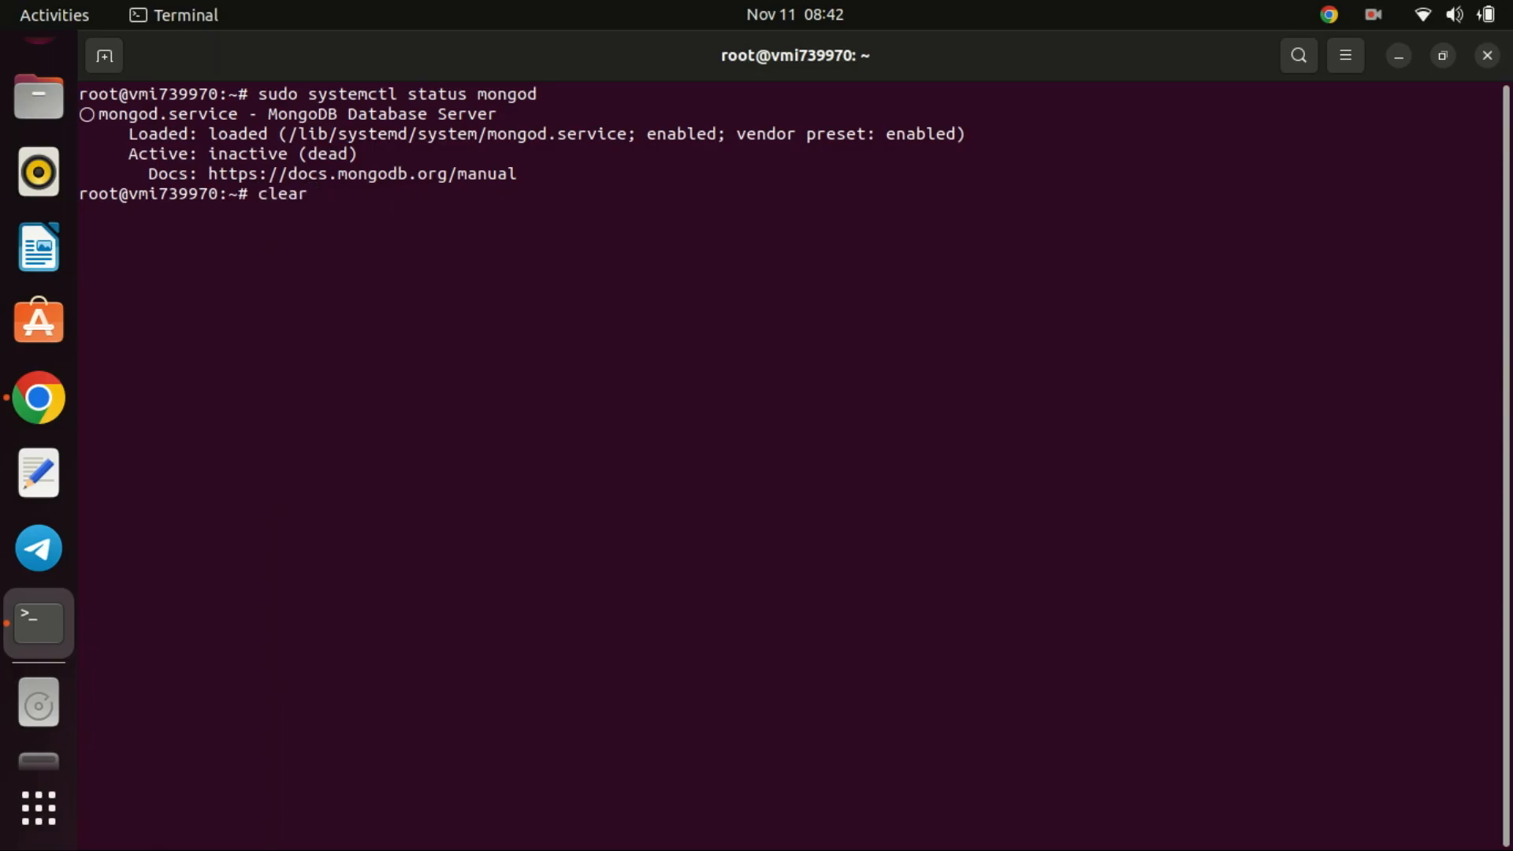
pyautogui.write('sudo systemctl enable --now mongod')
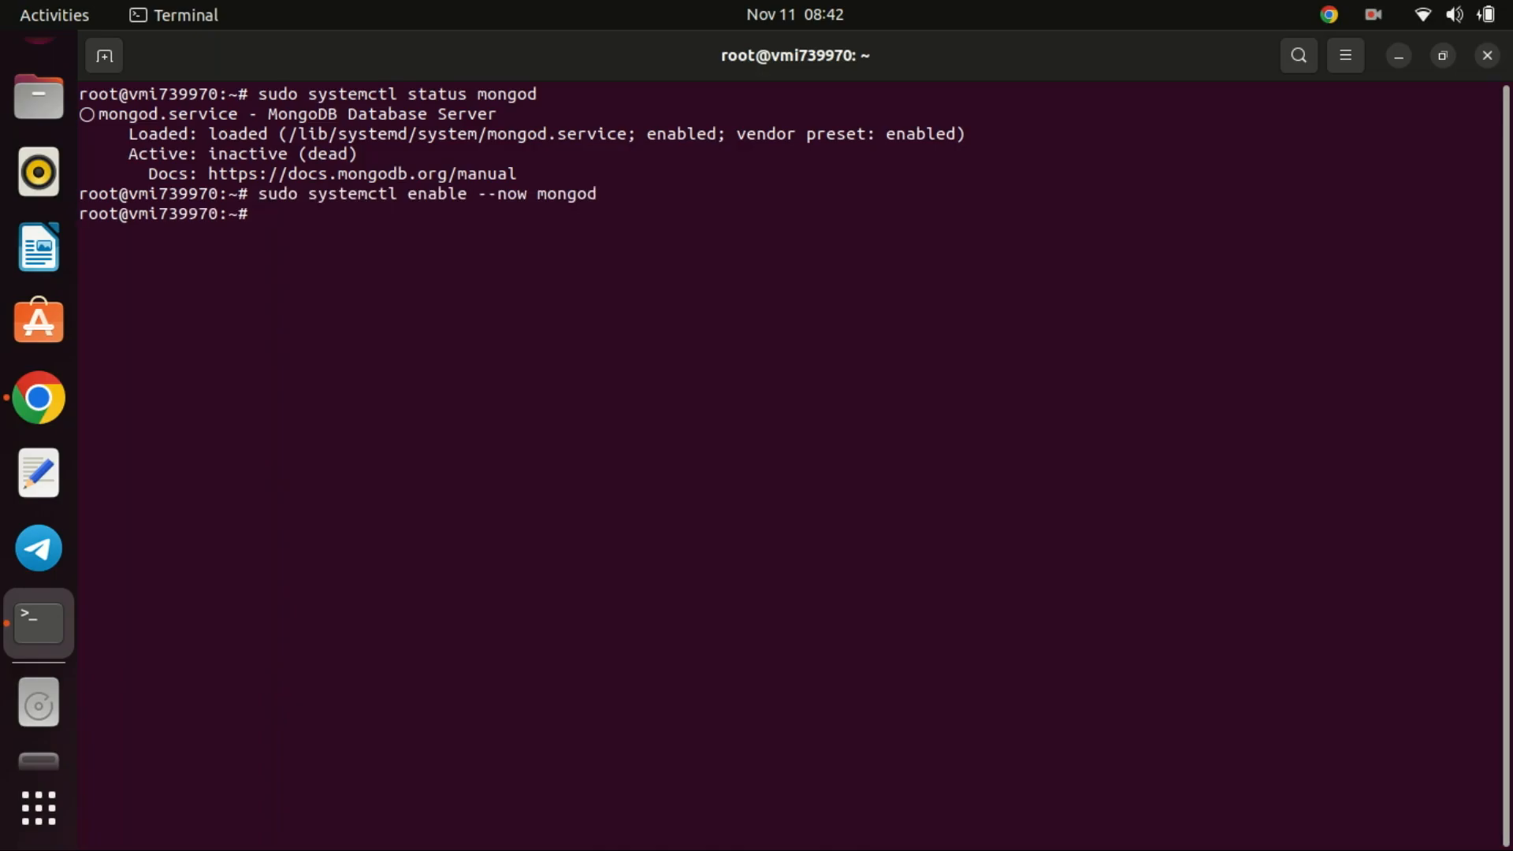
pyautogui.write('c')
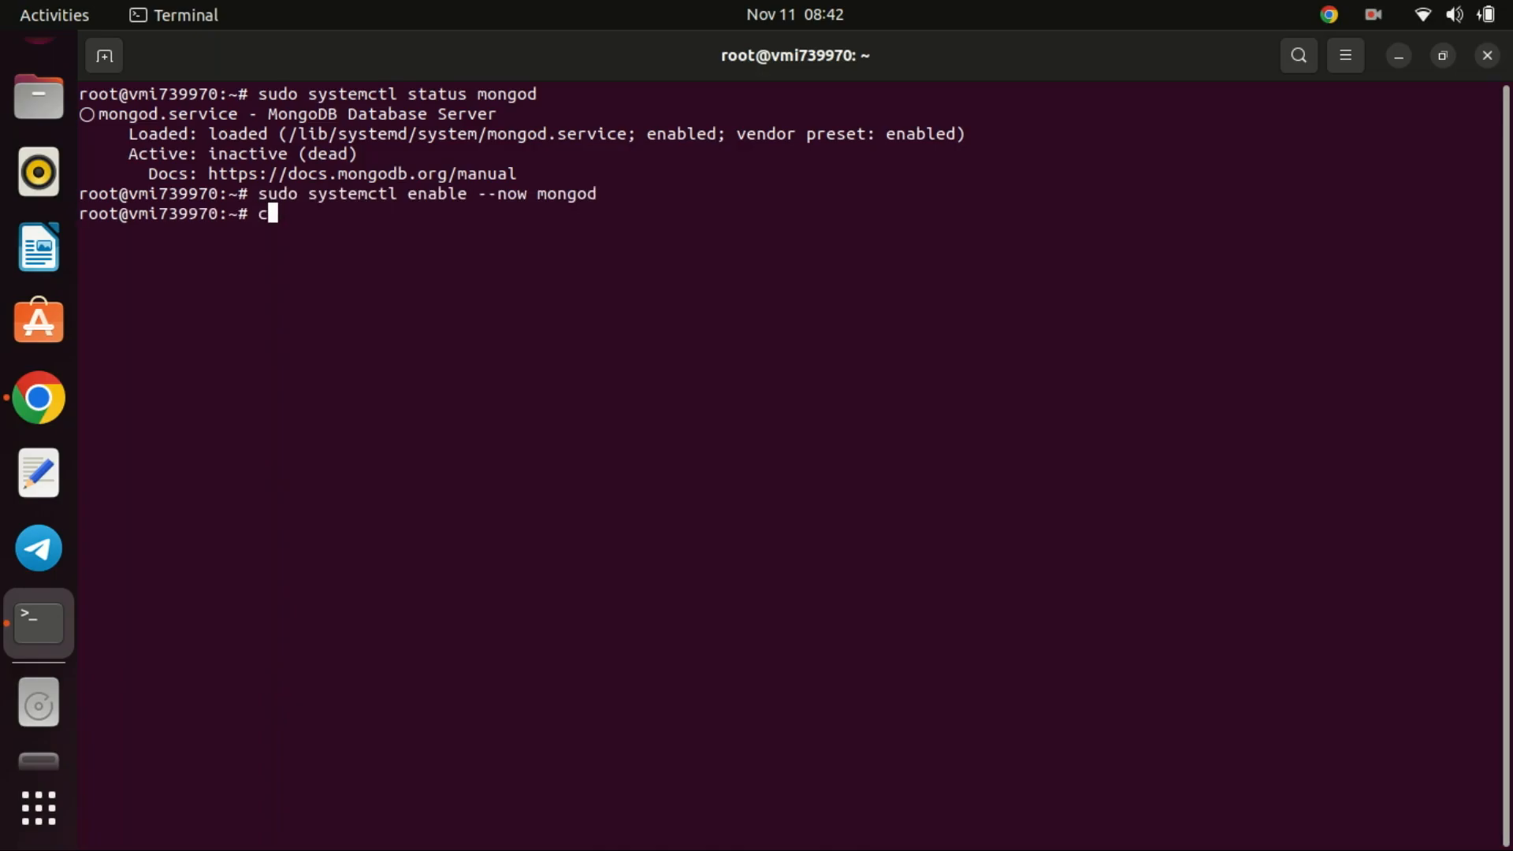
pyautogui.press('ctrl+l')
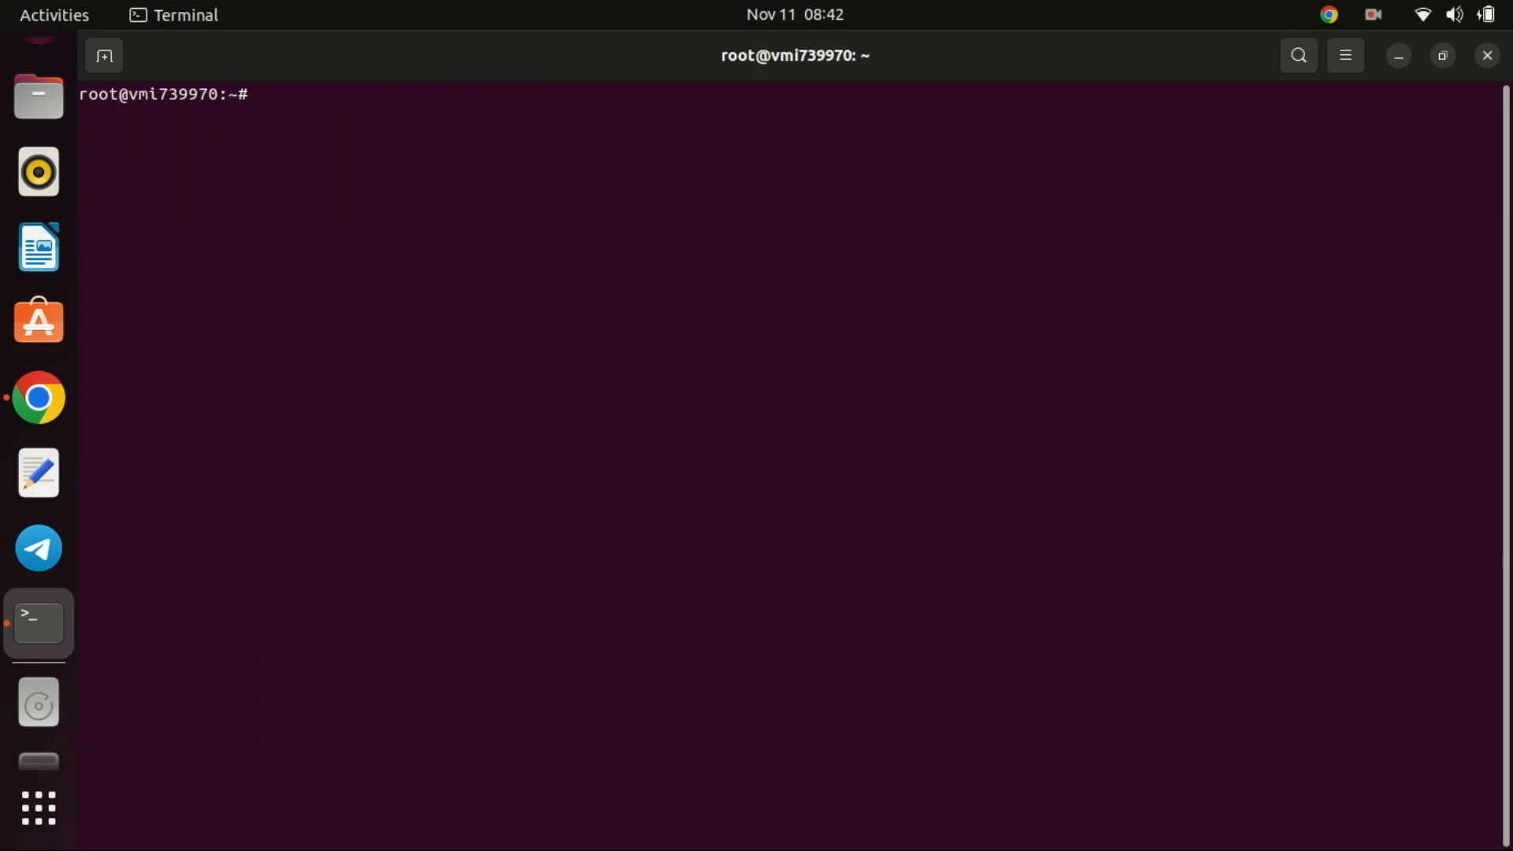
# - Confirm the mongod service reports active (running) and leave the status pager
pyautogui.write('sudo systemctl enable --now mongod')
pyautogui.write('sudo systemctl status mongod')
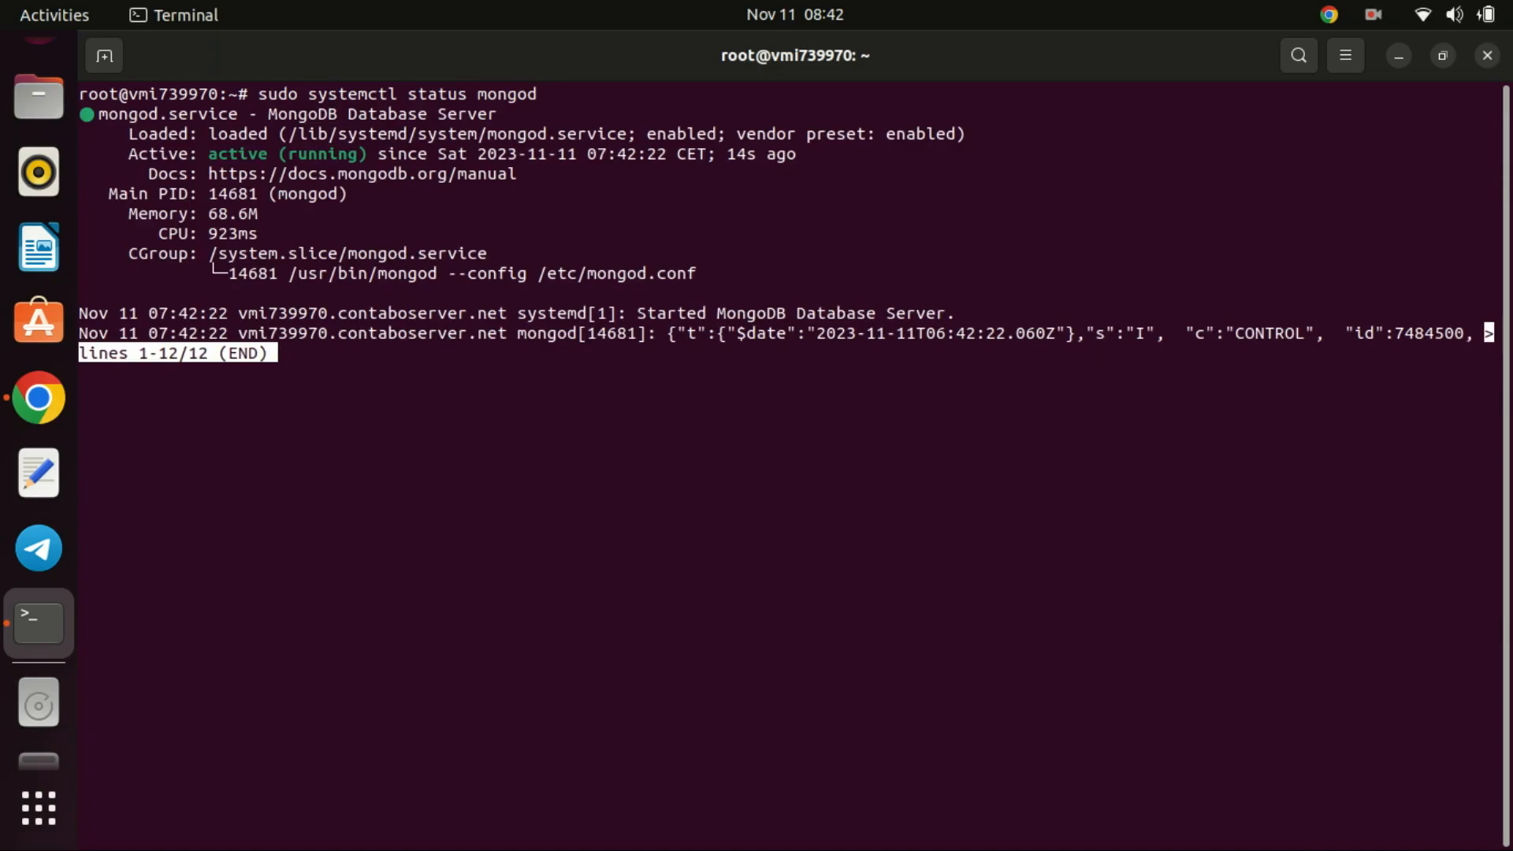
pyautogui.press('q')
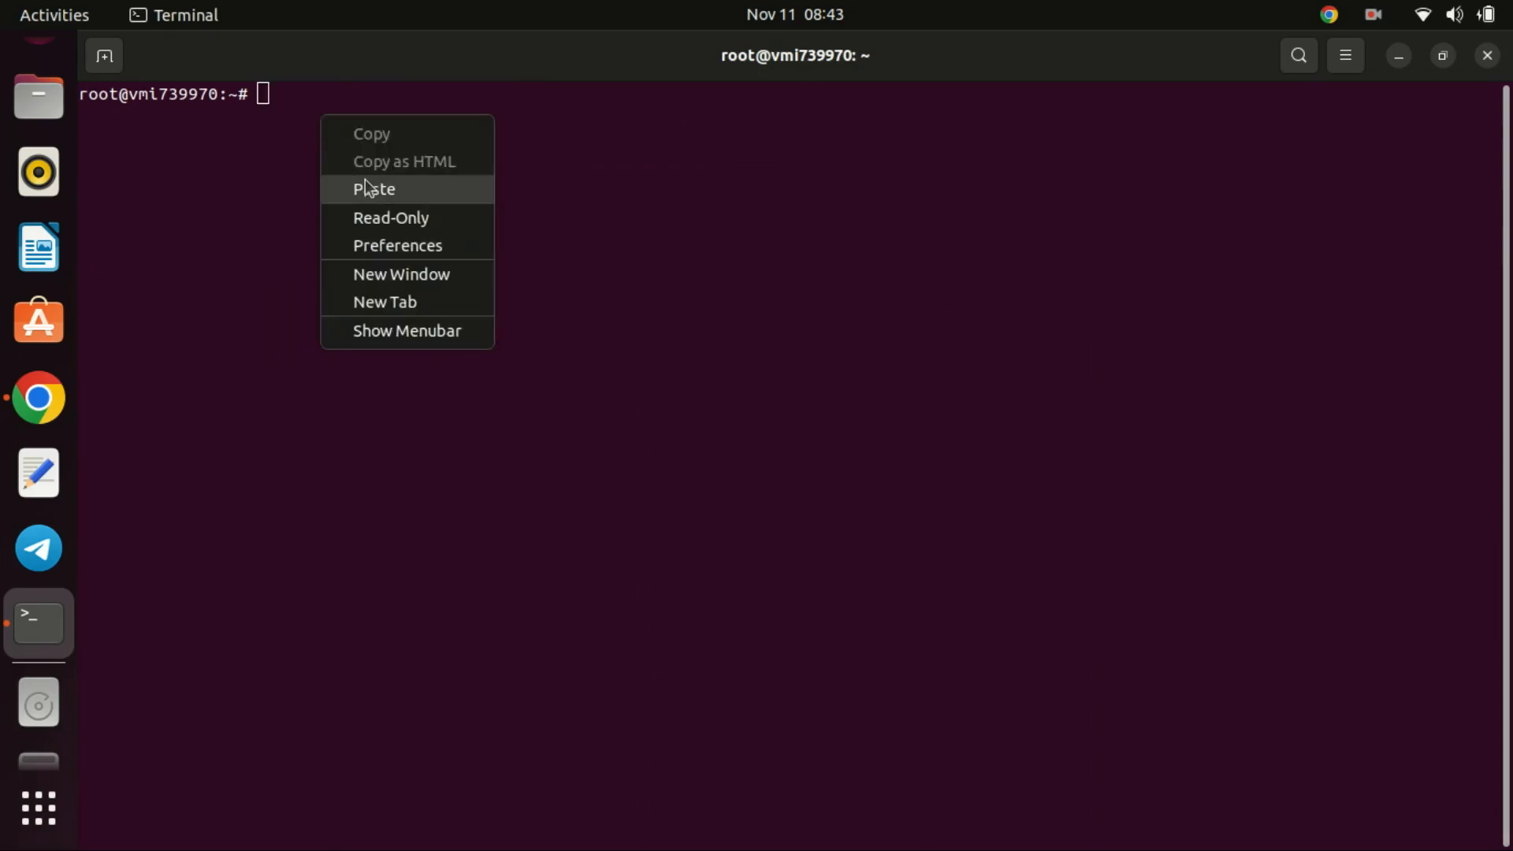
# - Run 'mongod --version' to check the installed version, then enter 'mongosh' at a clean prompt
pyautogui.click(375, 187)
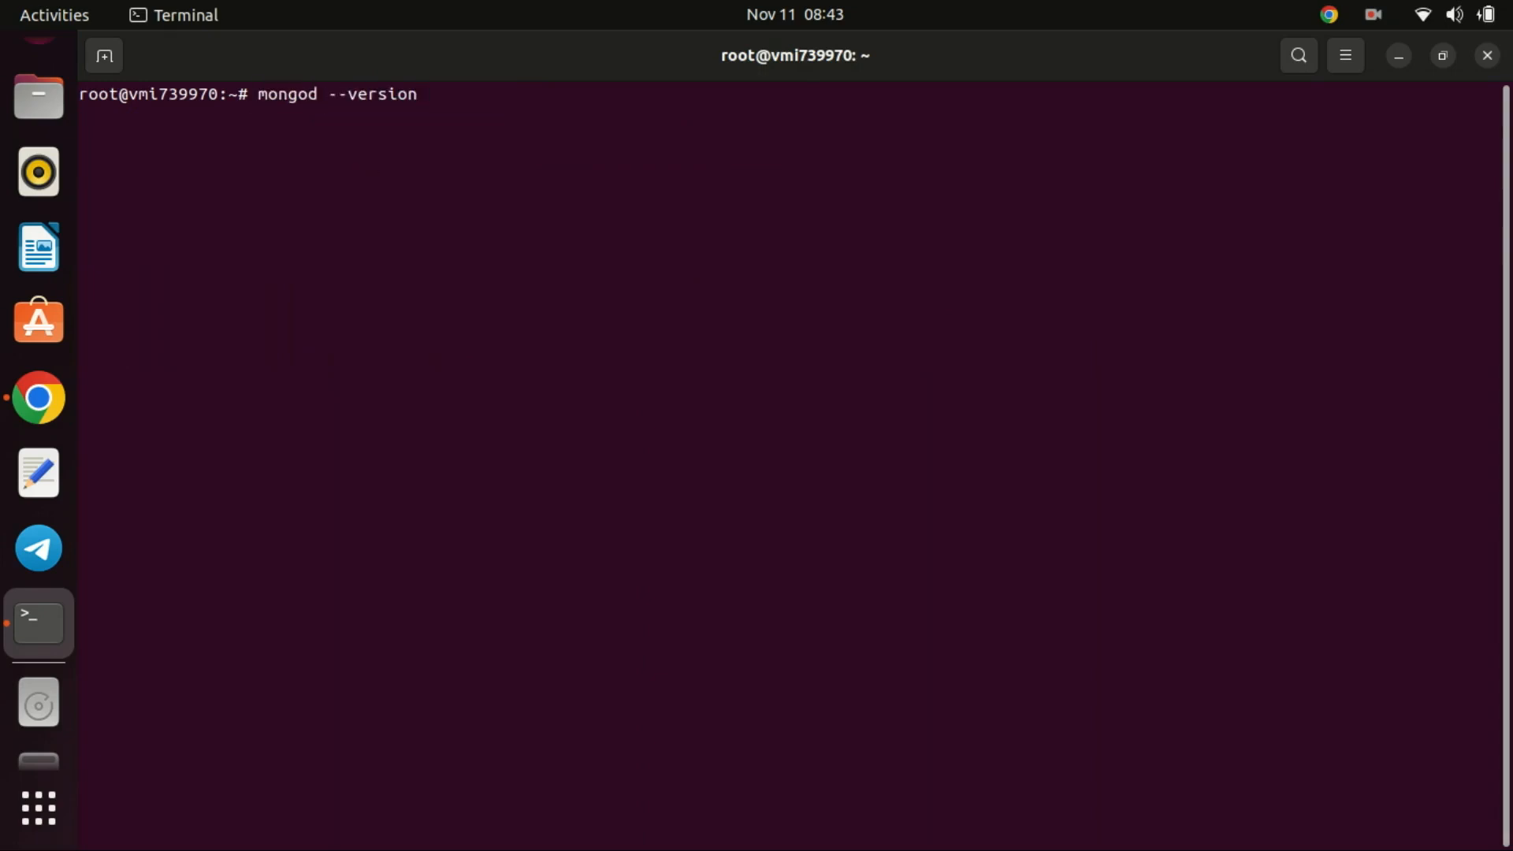
pyautogui.press('Return')
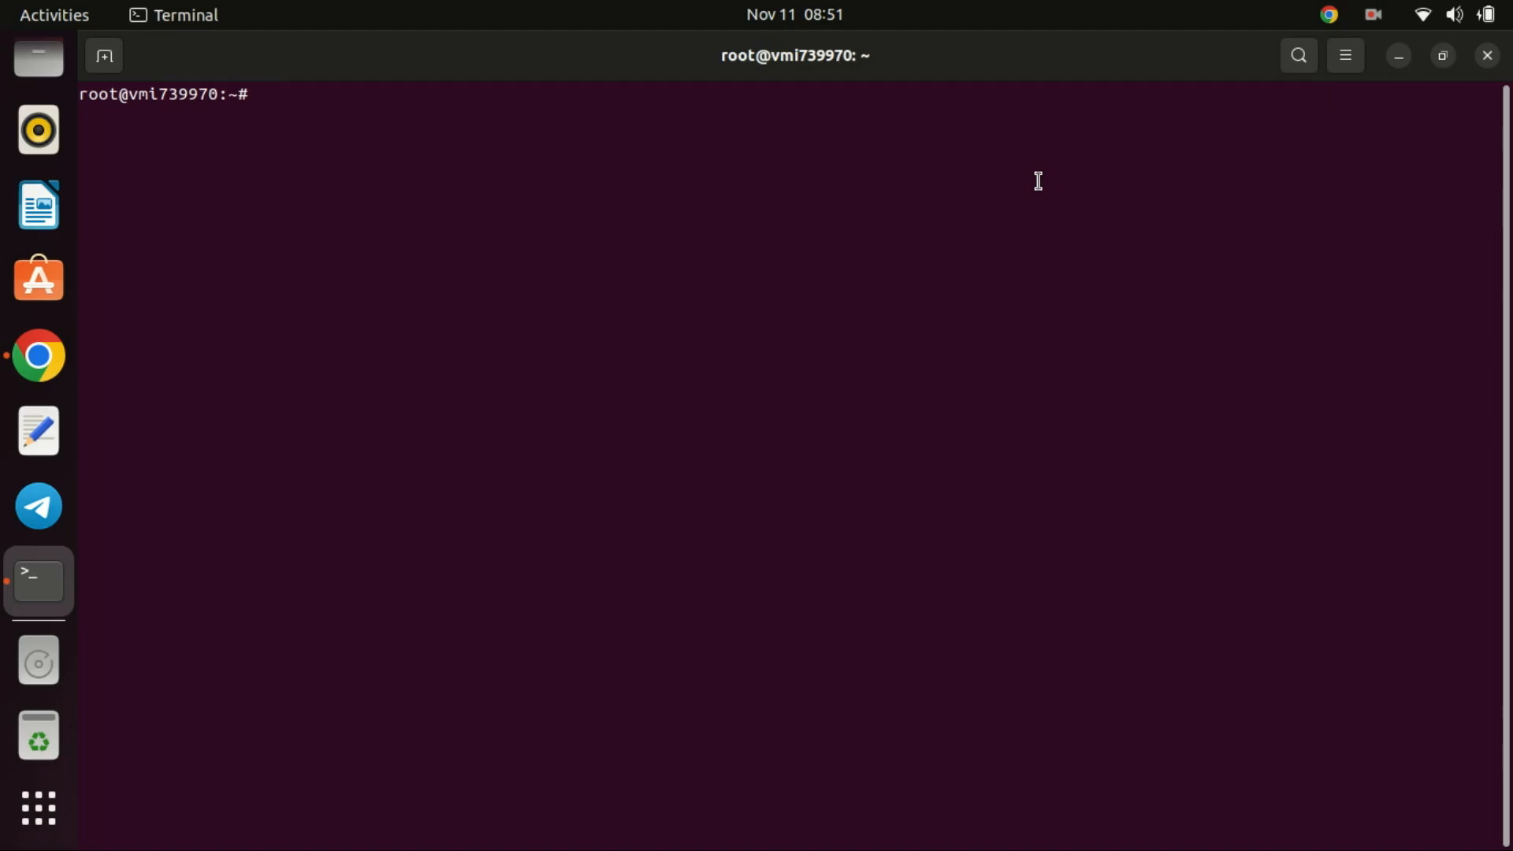
pyautogui.write('mongod --version')
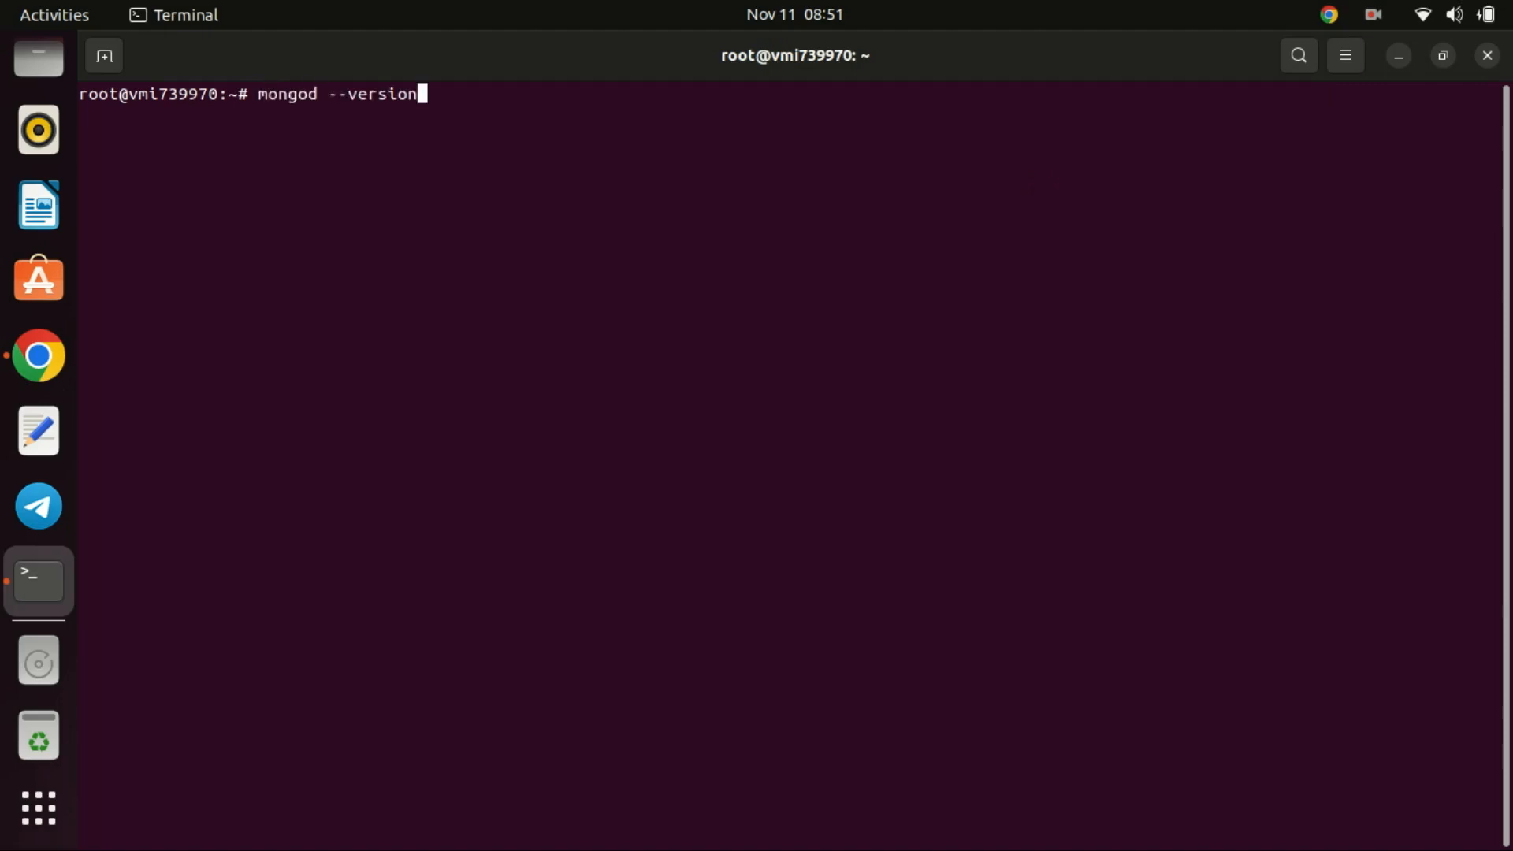
pyautogui.write('mongosh')
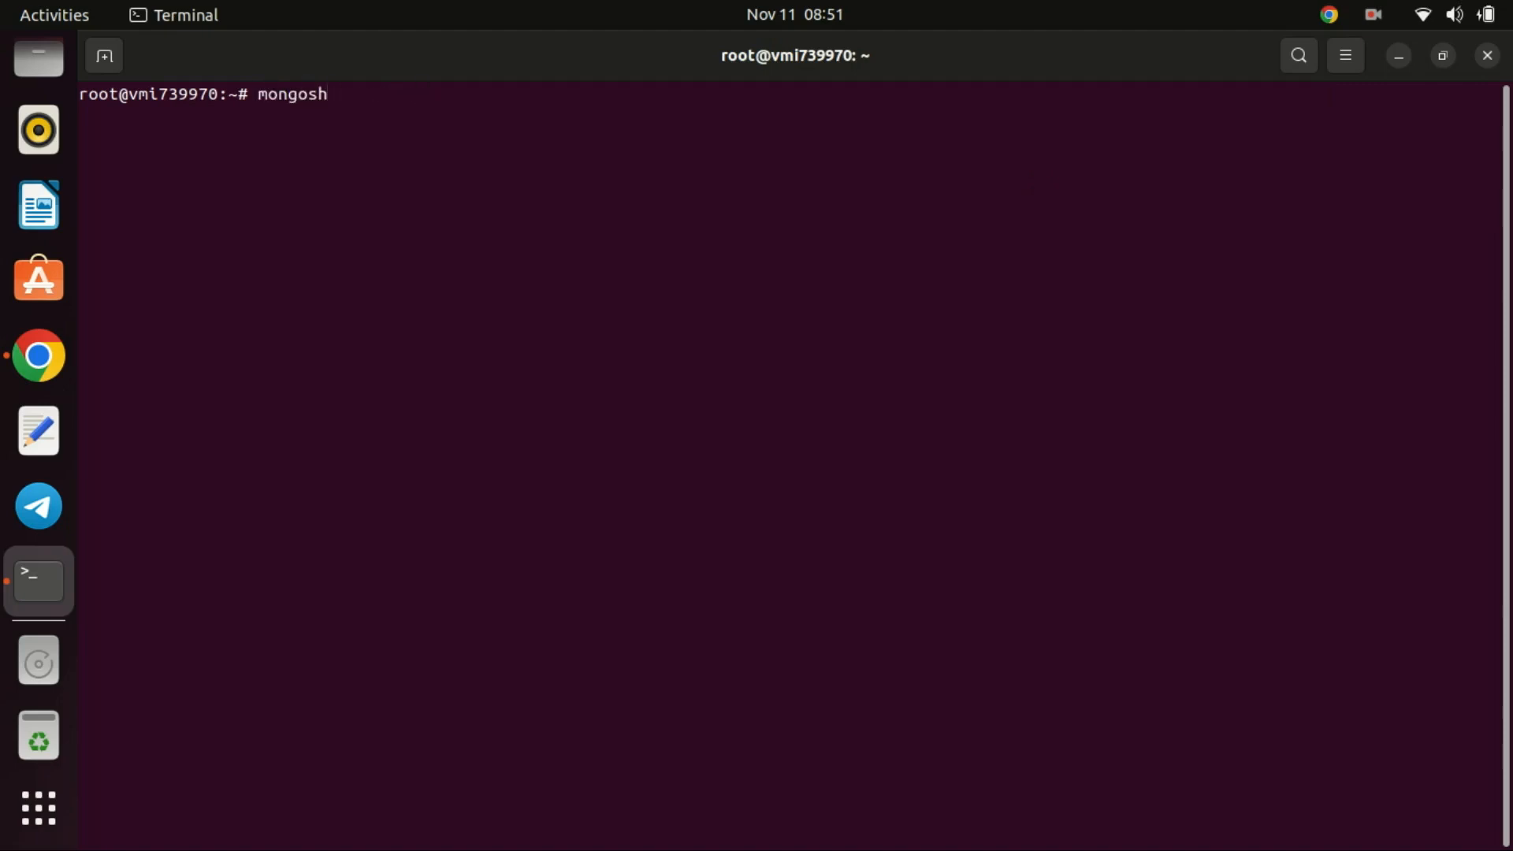
# - Start the MongoDB 6.0.11 shell, run 'show dbs' and 'db', then 'use blog' to switch databases
pyautogui.press('Return')
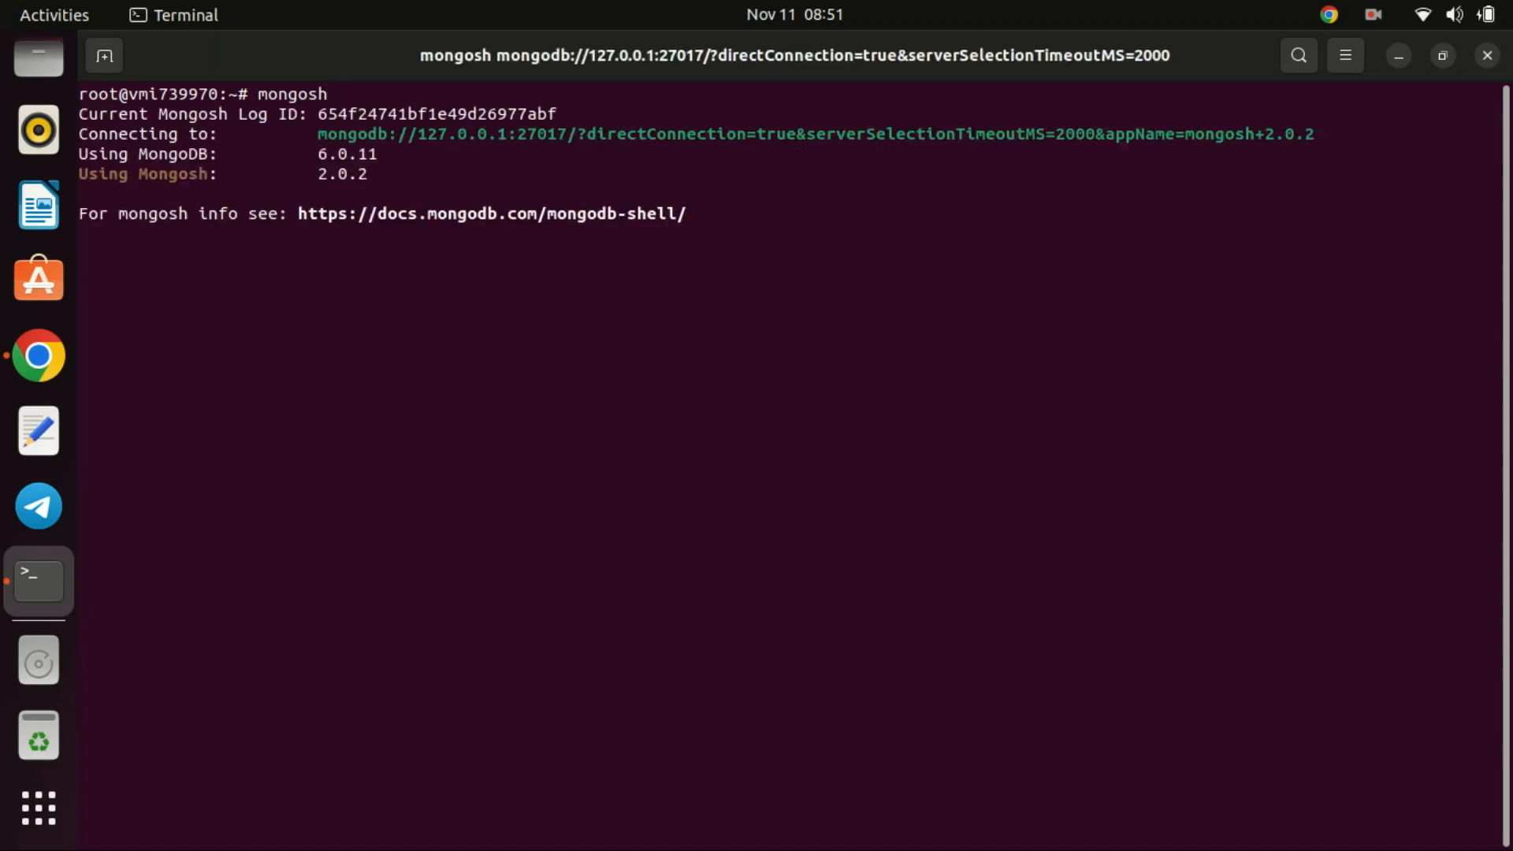
pyautogui.write('show dbs')
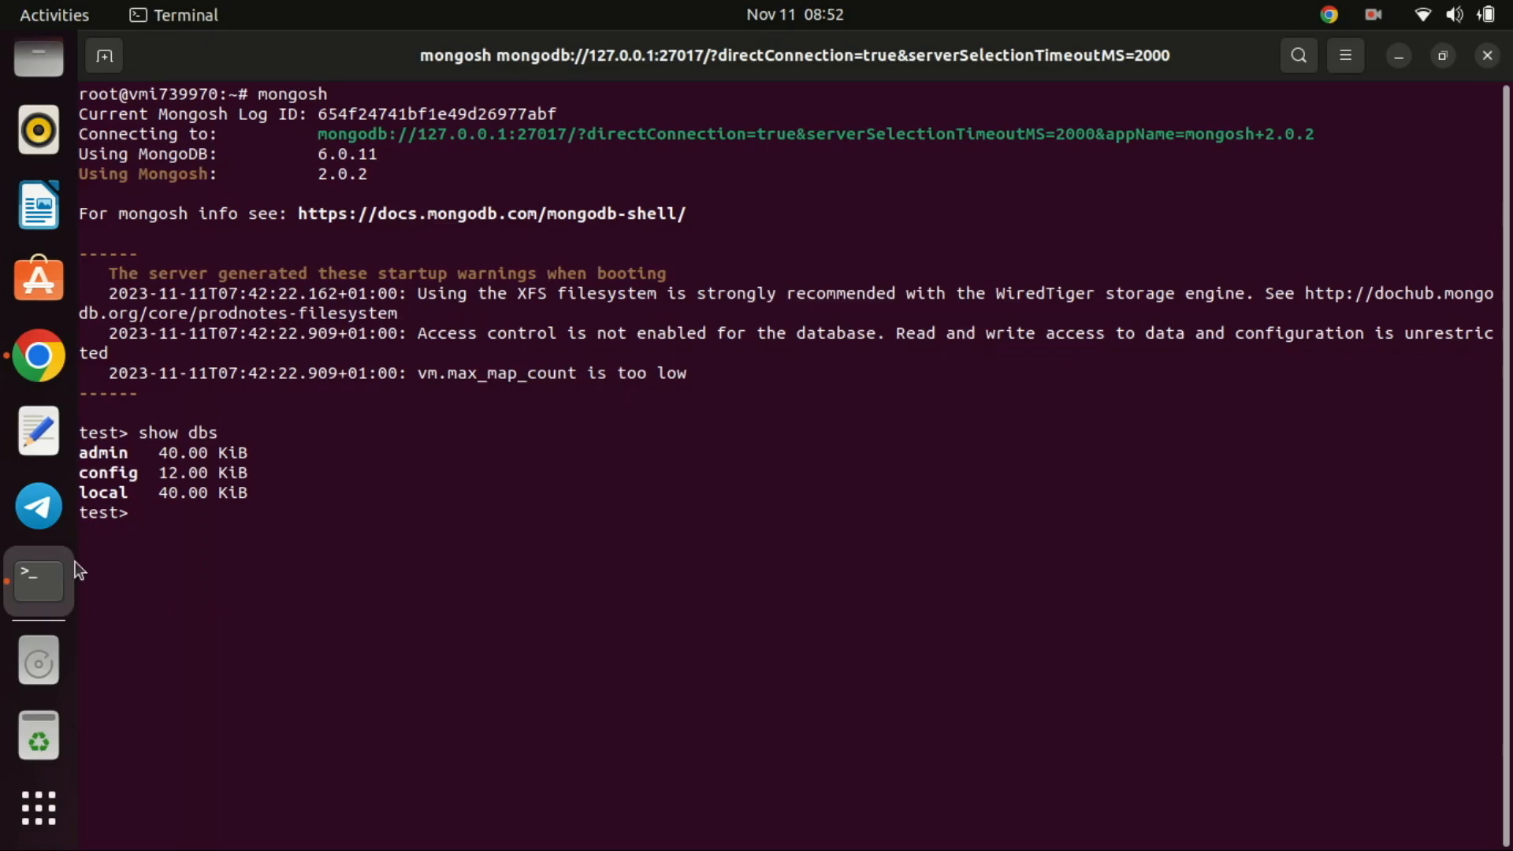
pyautogui.write('db')
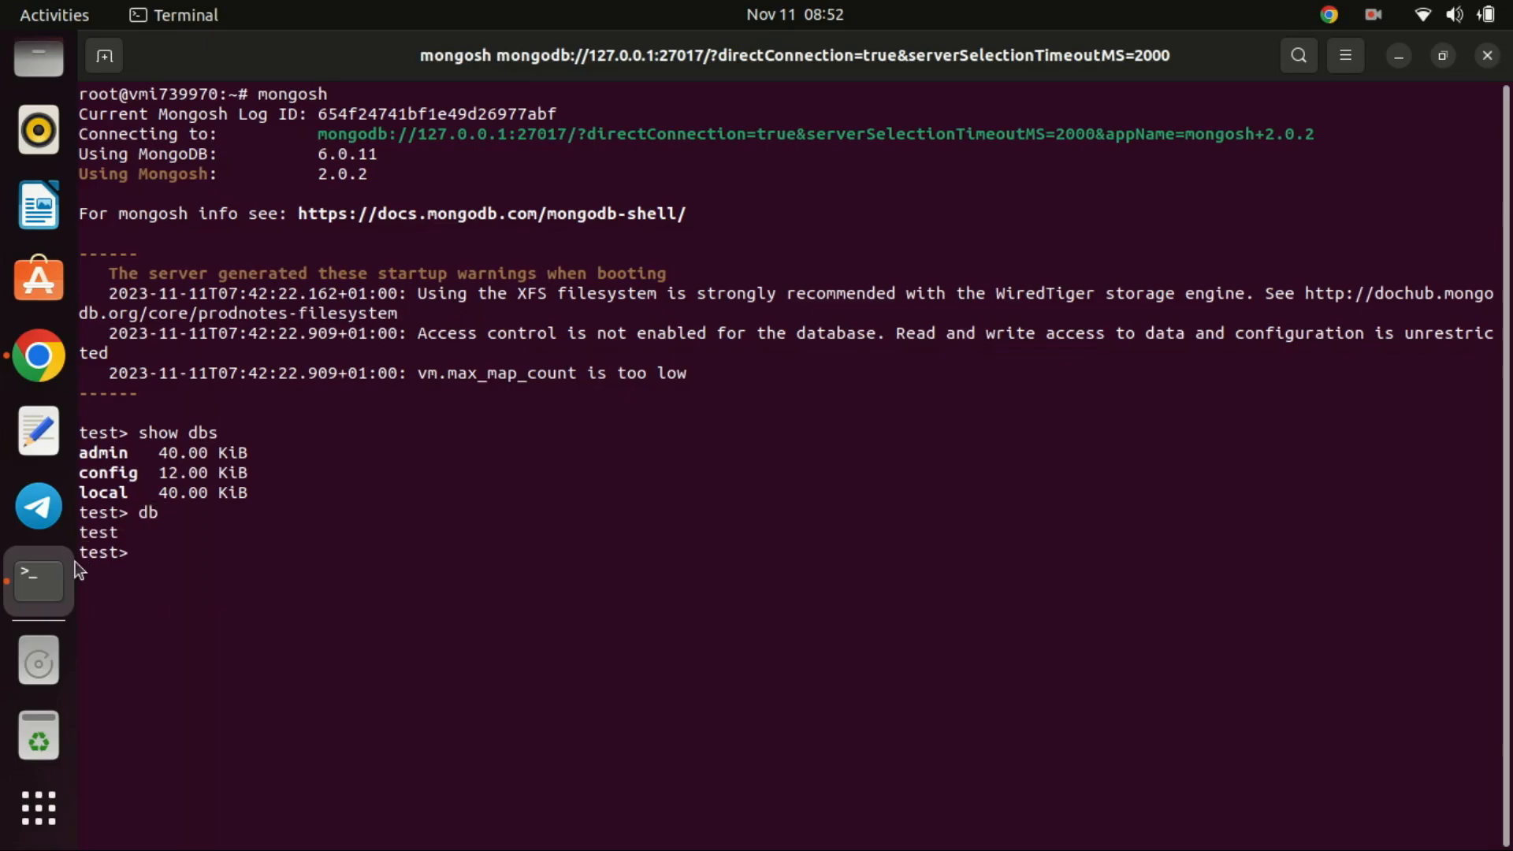
pyautogui.write('use blog')
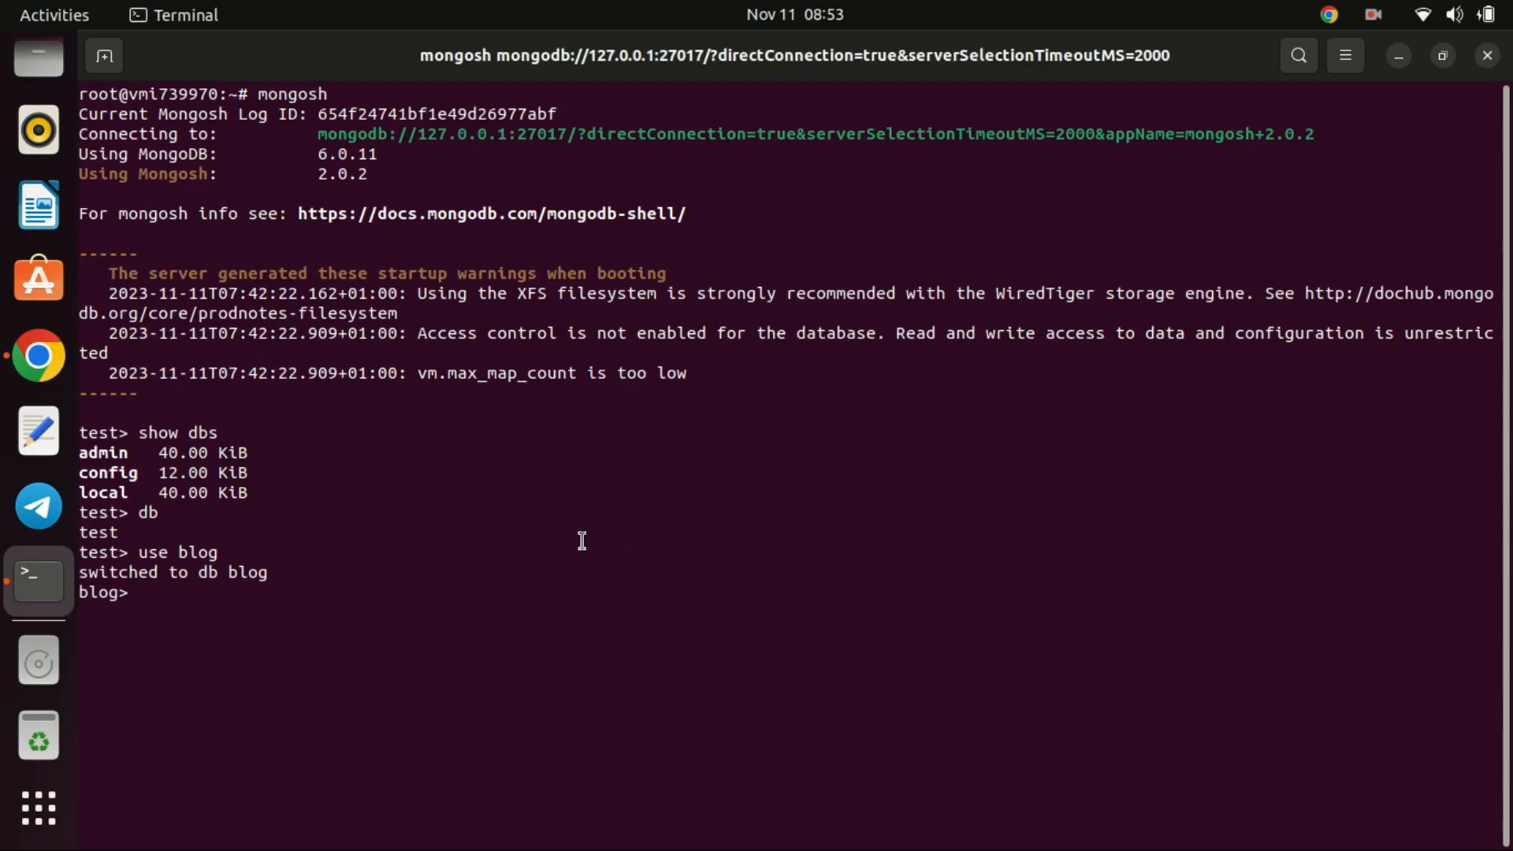
pyautogui.write('e')
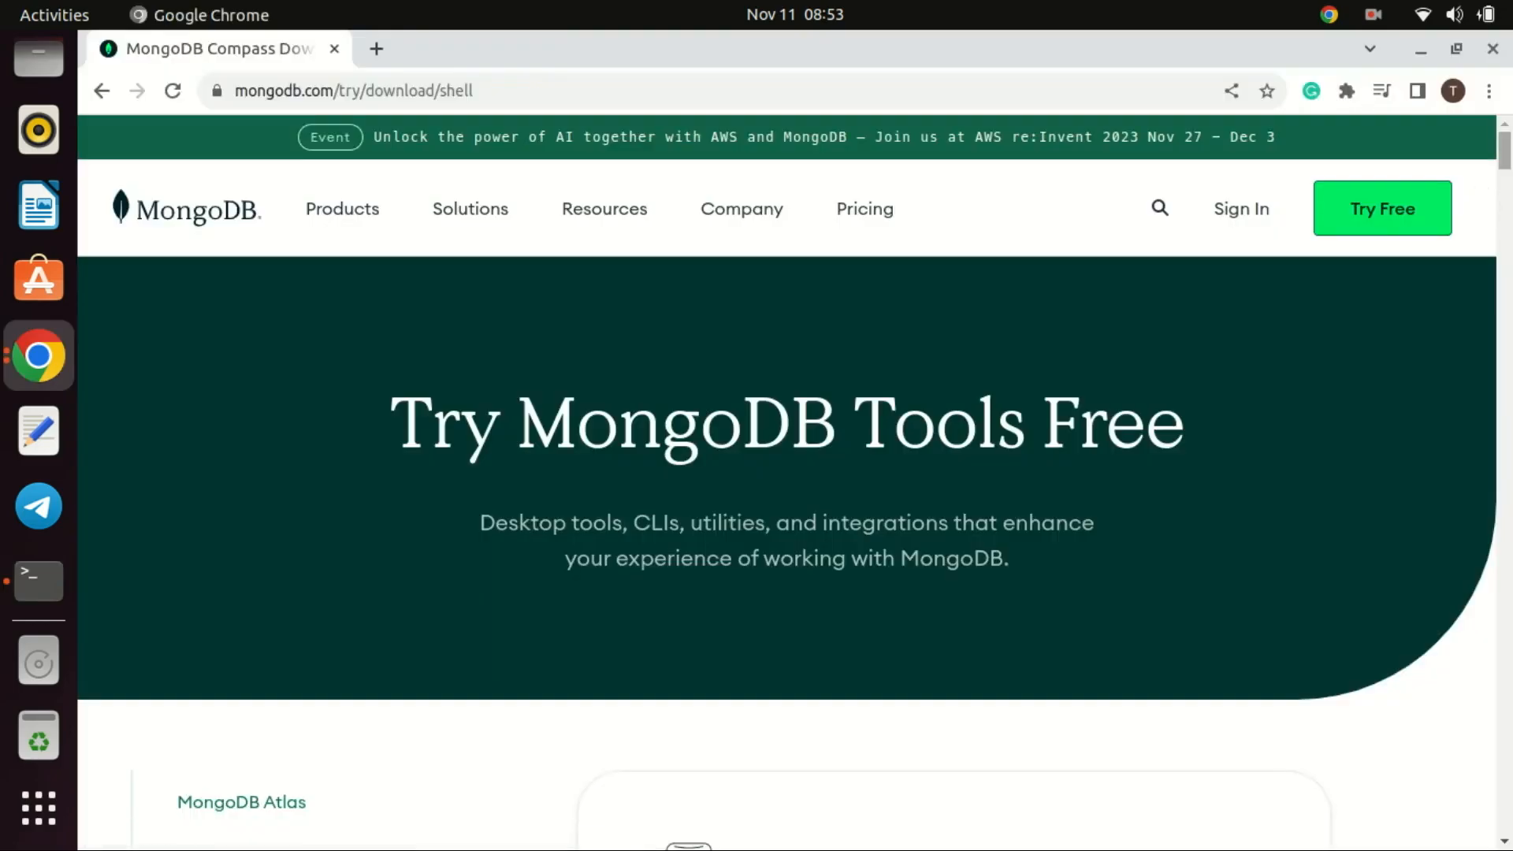
# - Browse from the Shell download page to MongoDB Compass (GUI) downloads, then to the Atlas CLI download page
pyautogui.scroll(-3)
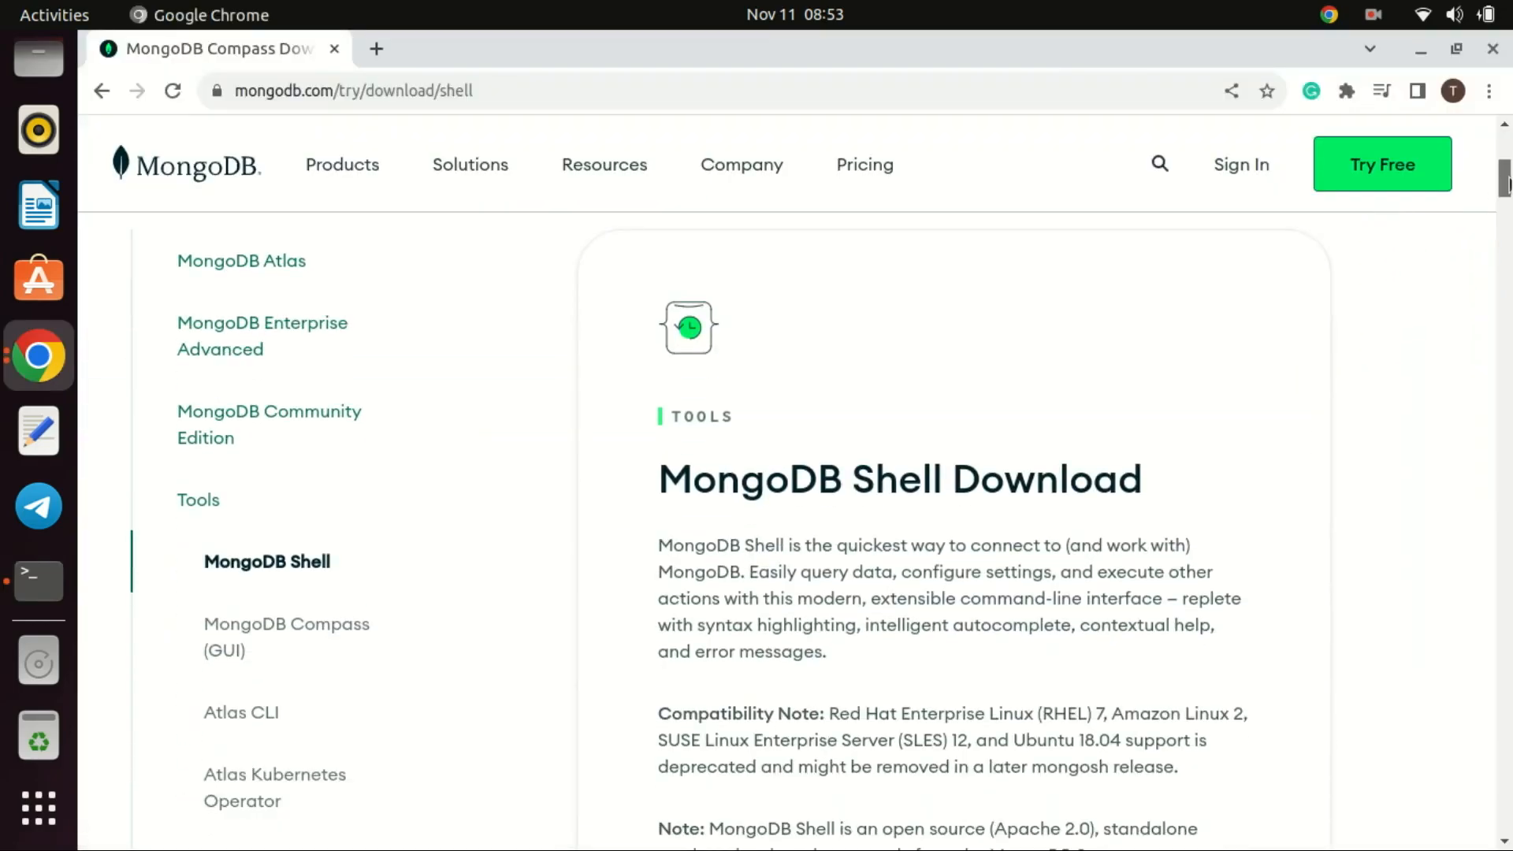
pyautogui.scroll(-3)
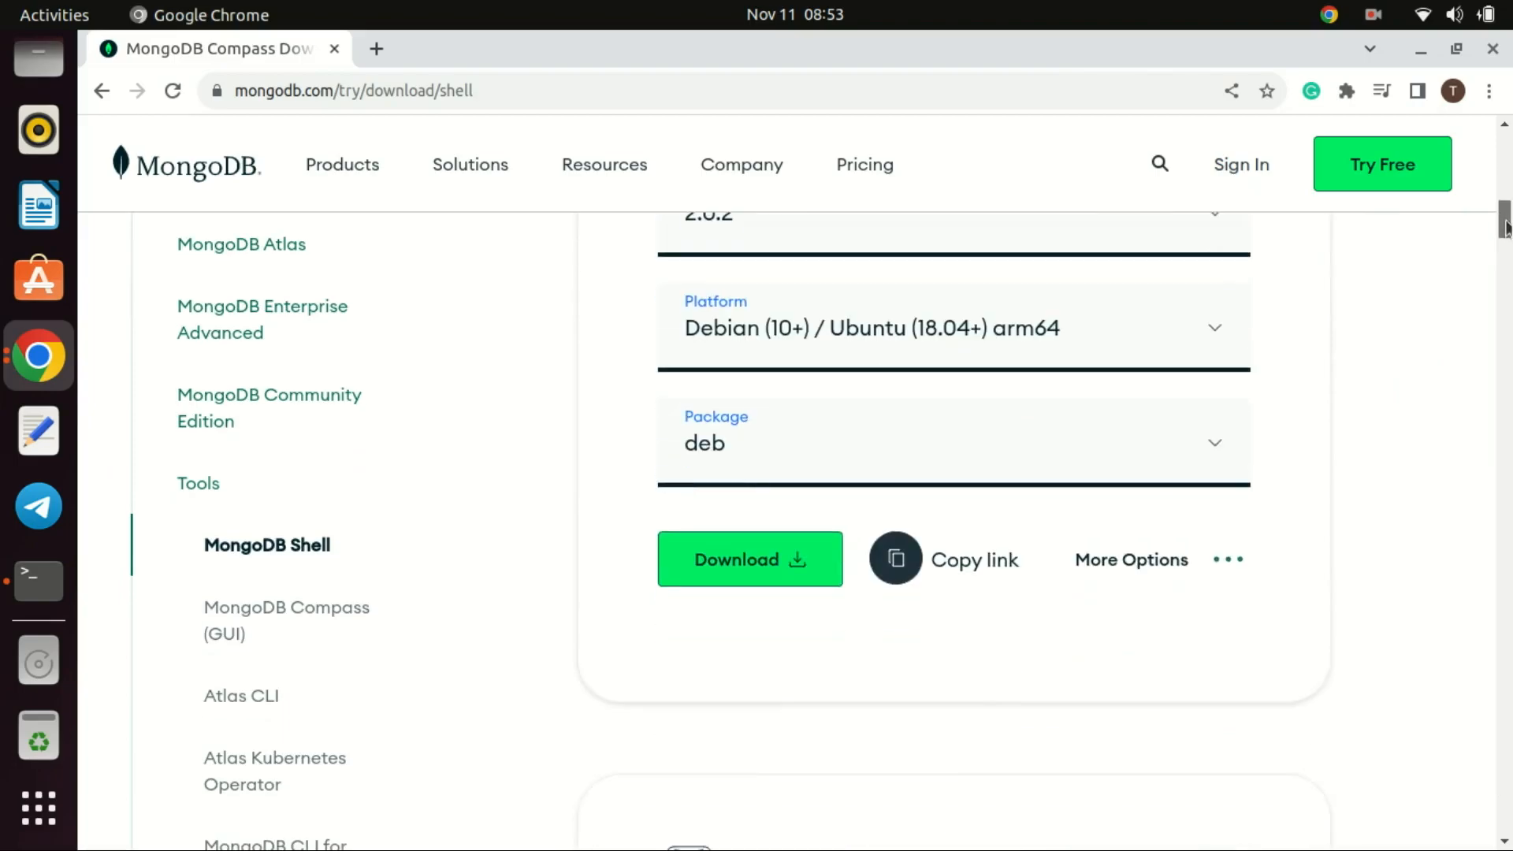
pyautogui.click(285, 619)
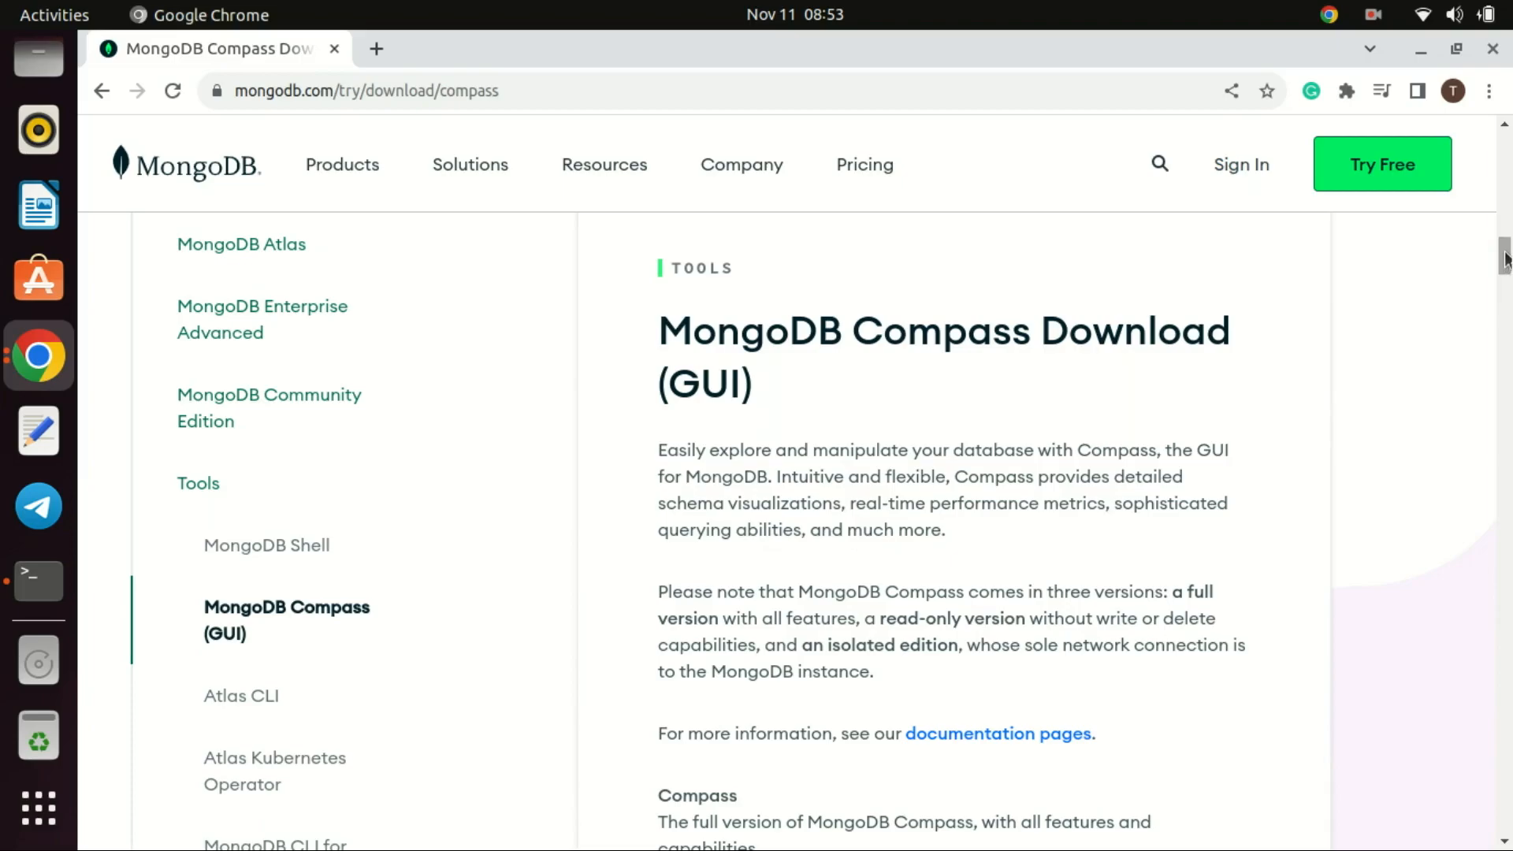
pyautogui.scroll(-3)
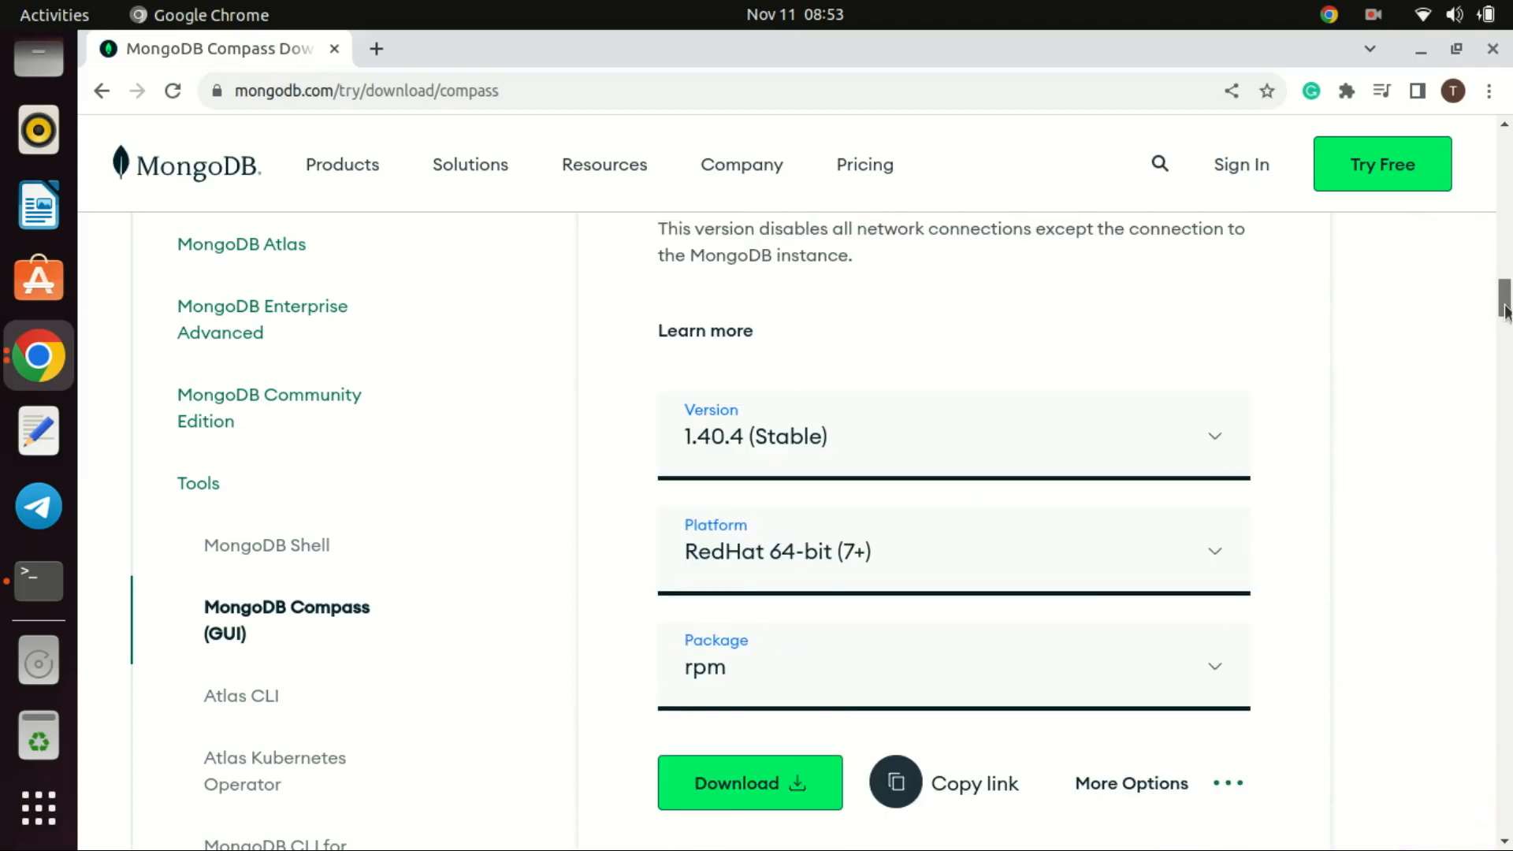
pyautogui.scroll(-3)
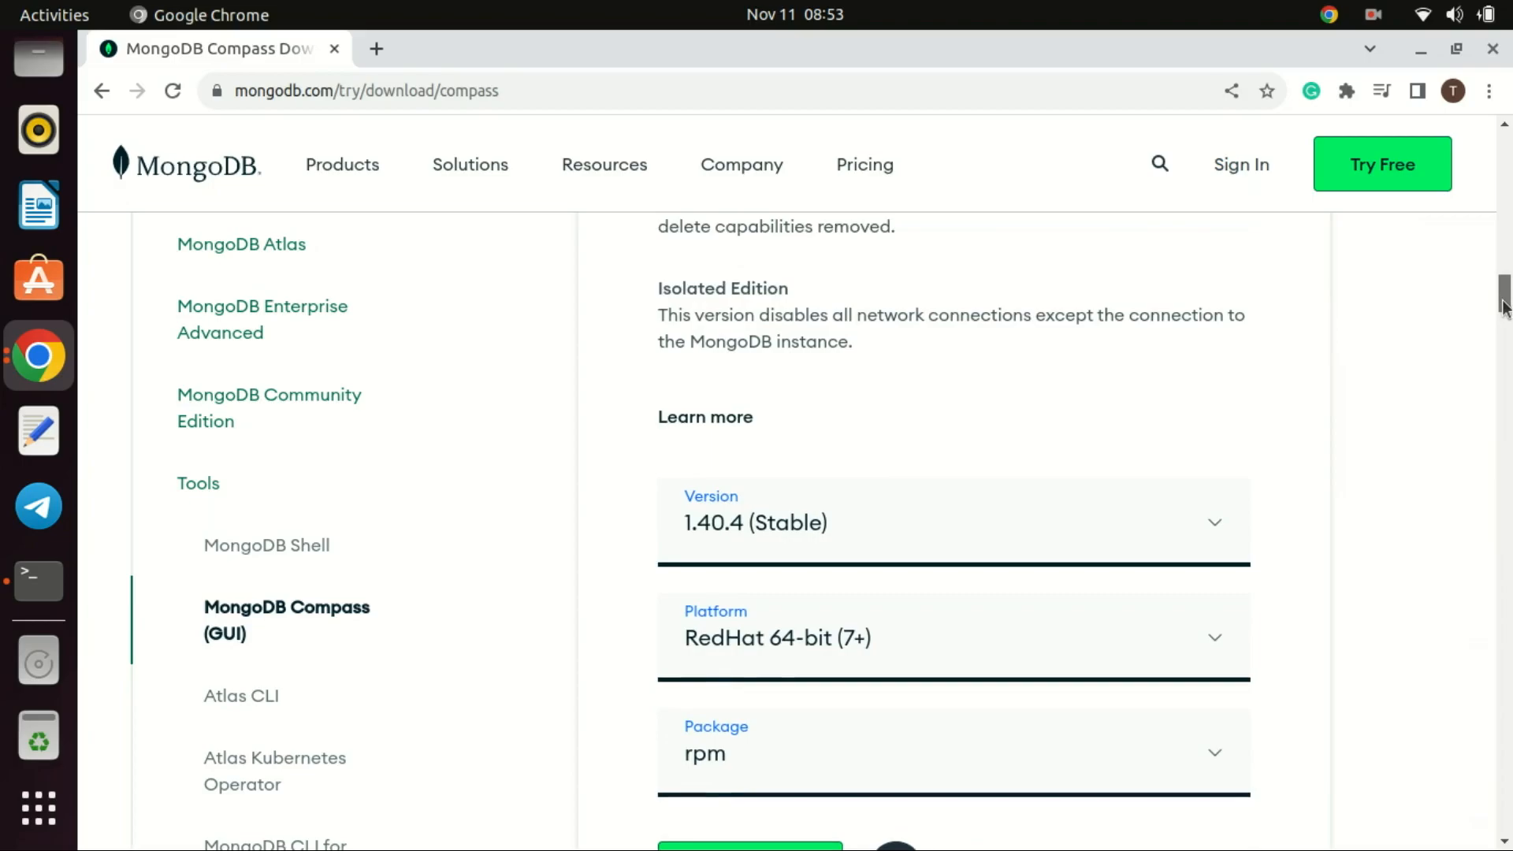
pyautogui.scroll(-3)
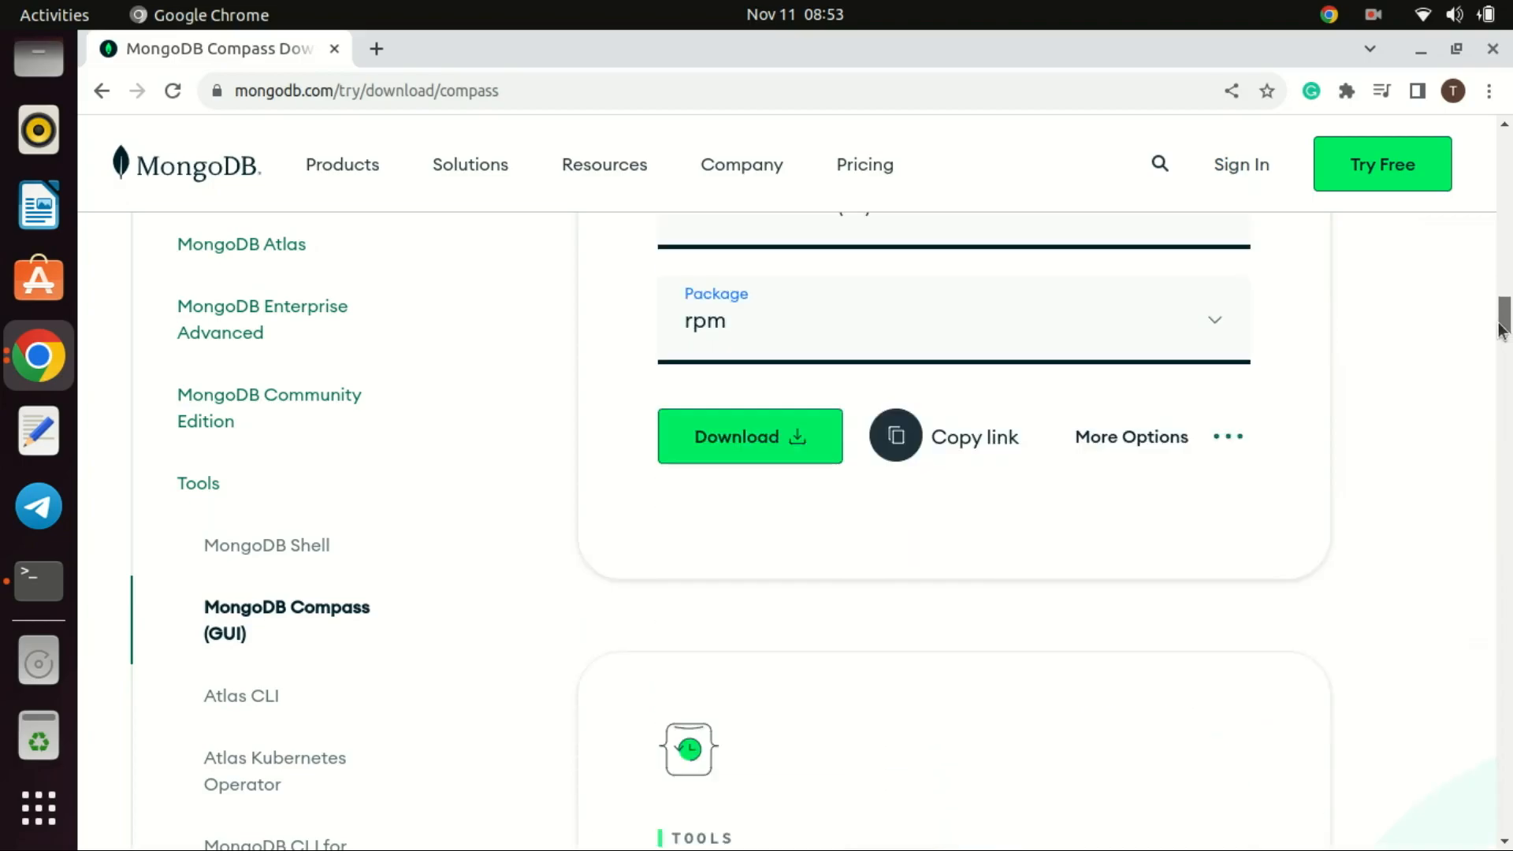
pyautogui.click(242, 694)
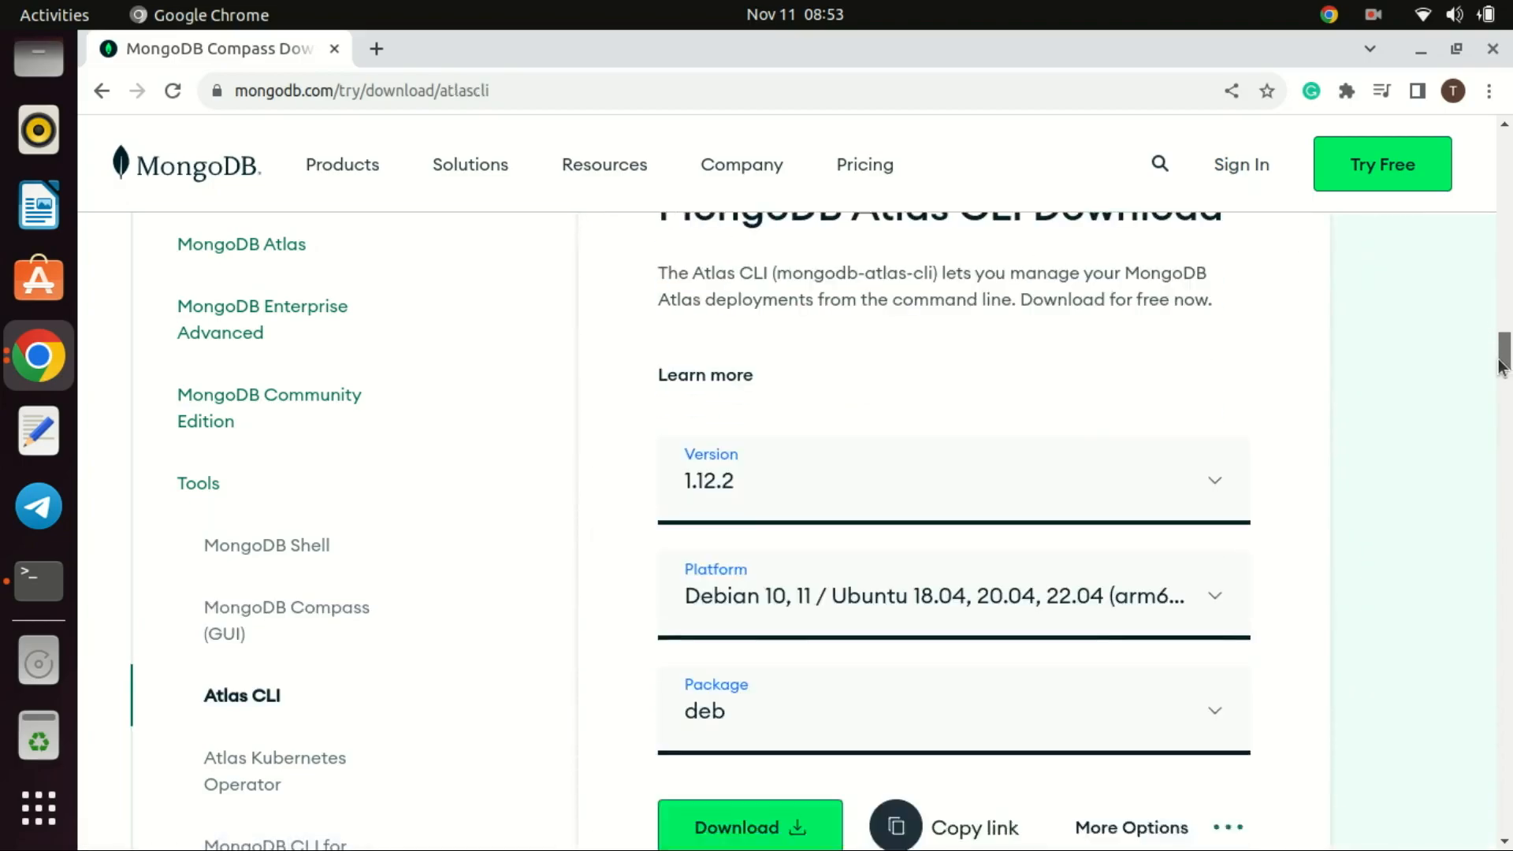
pyautogui.scroll(-3)
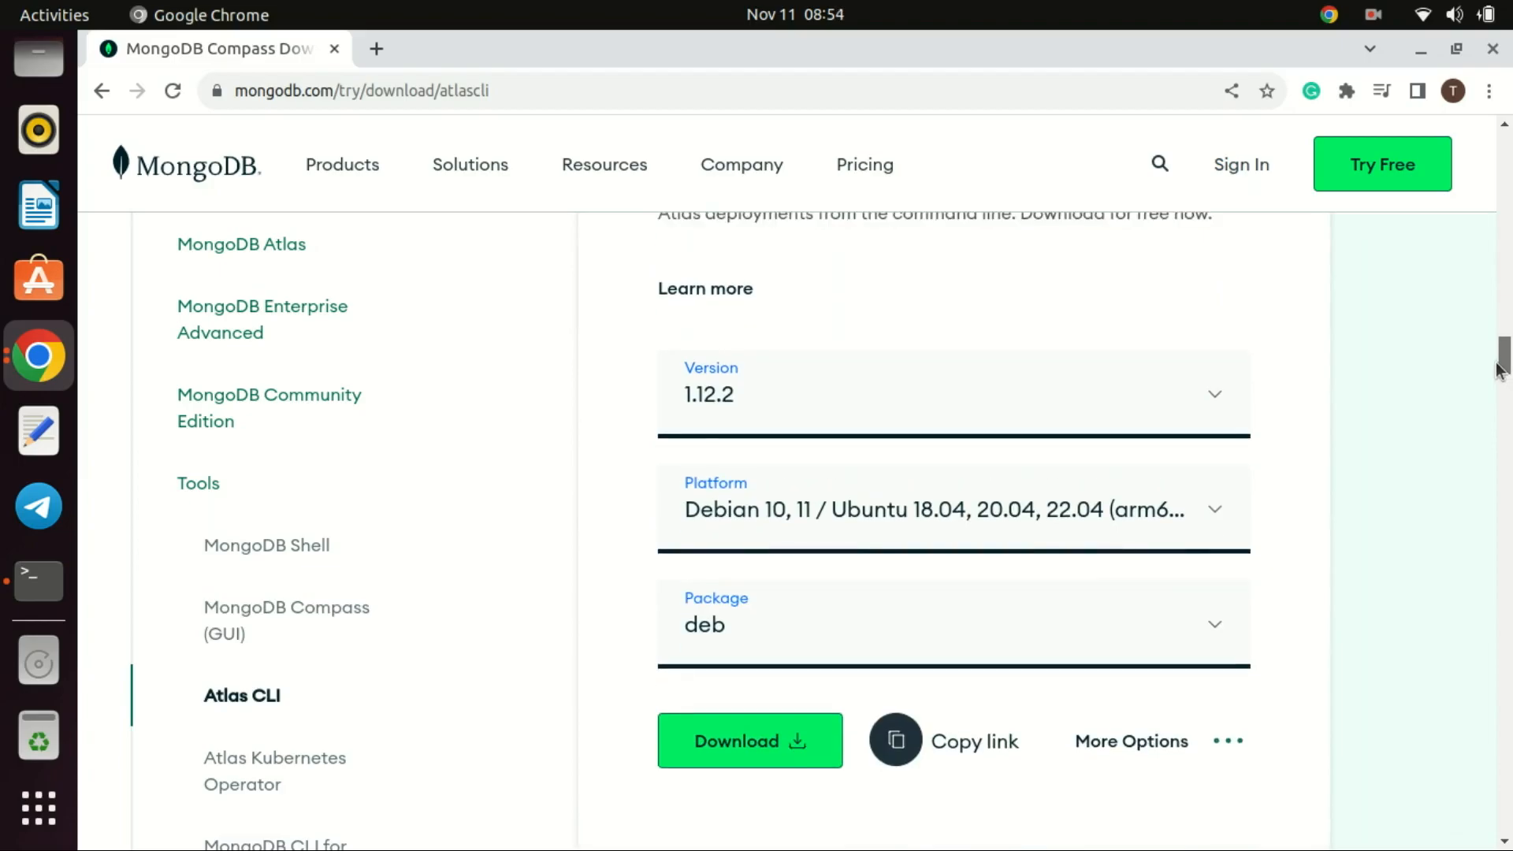